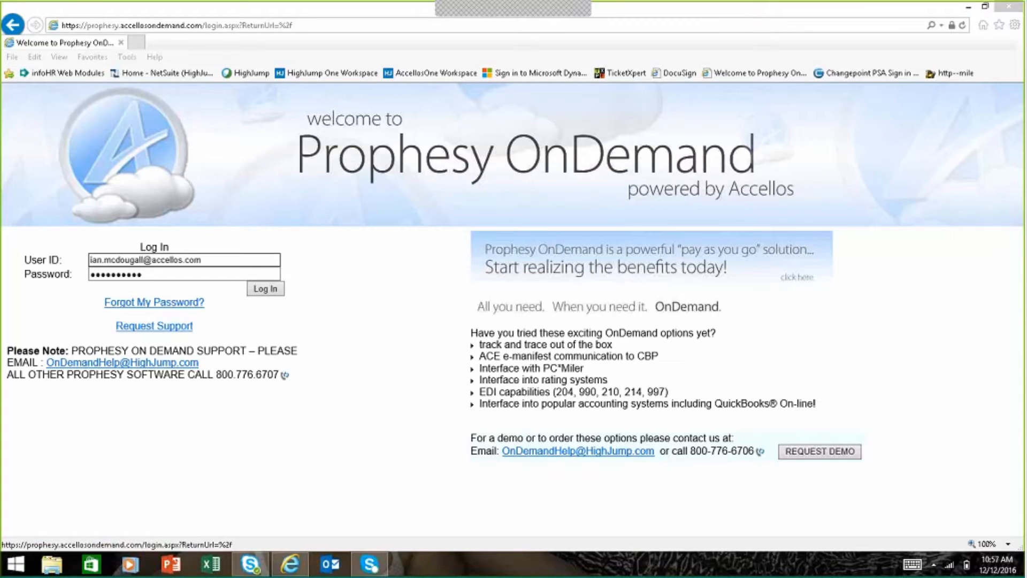
Log in with the entered User ID and password to reach the welcome page.
click(265, 288)
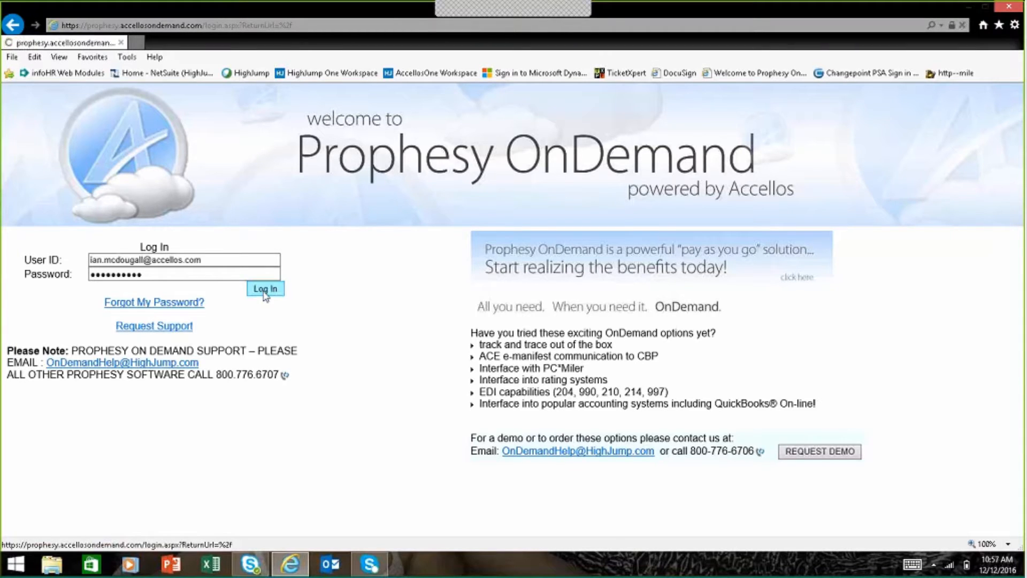
click(265, 288)
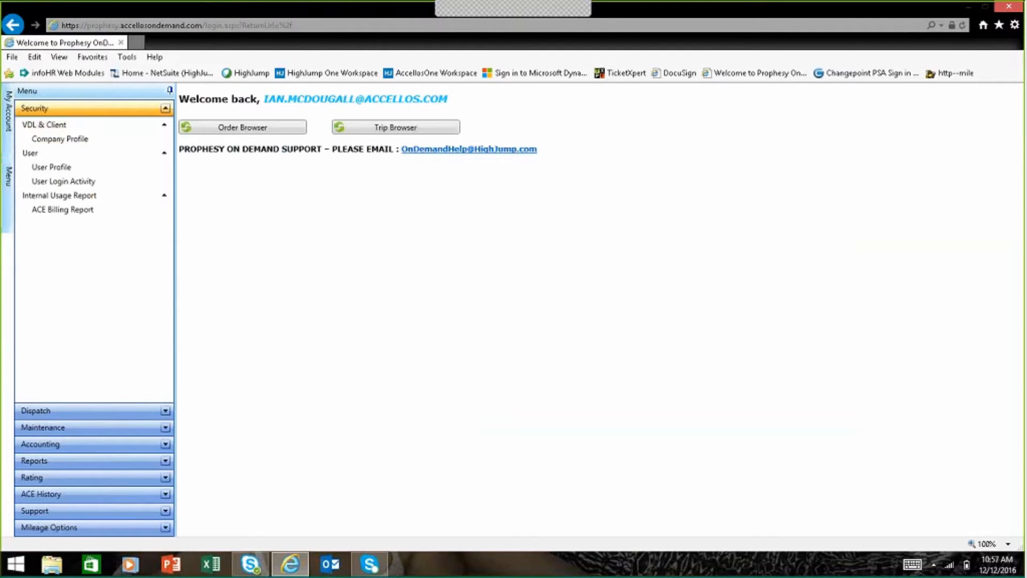
mouse_move(186, 299)
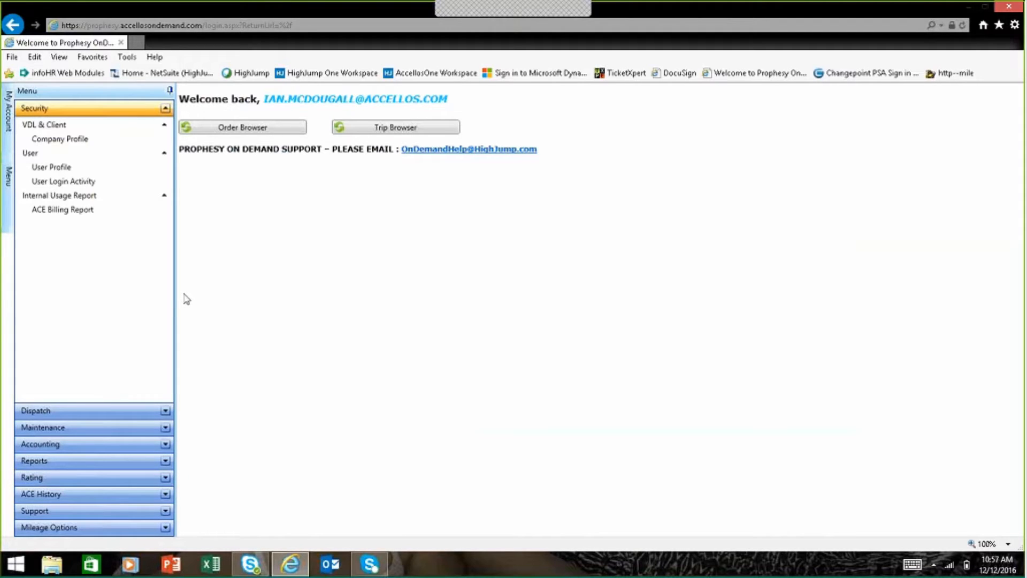
Show IGM Transportation's company profile, then list the Maintenance menu options.
click(60, 138)
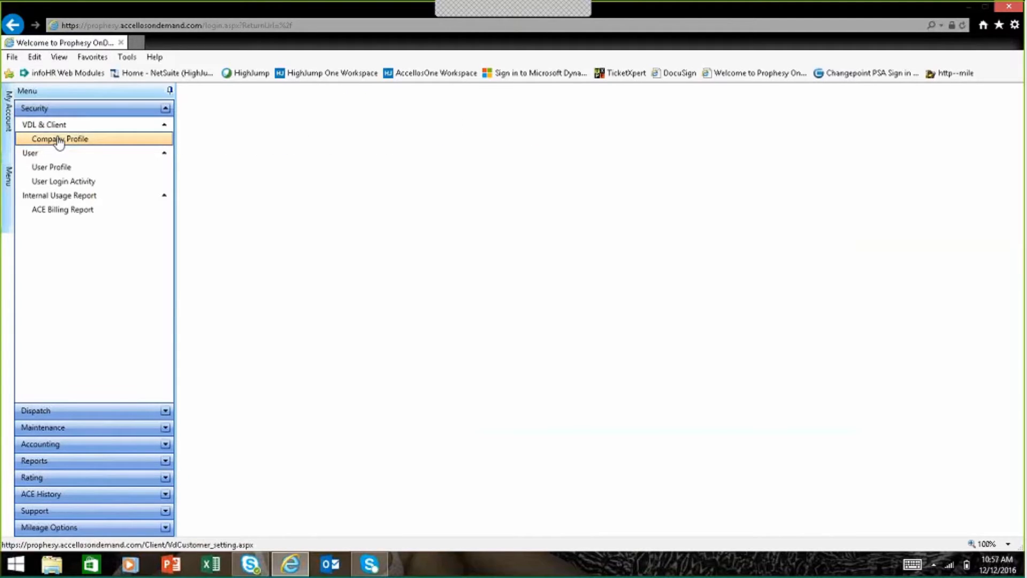
click(60, 138)
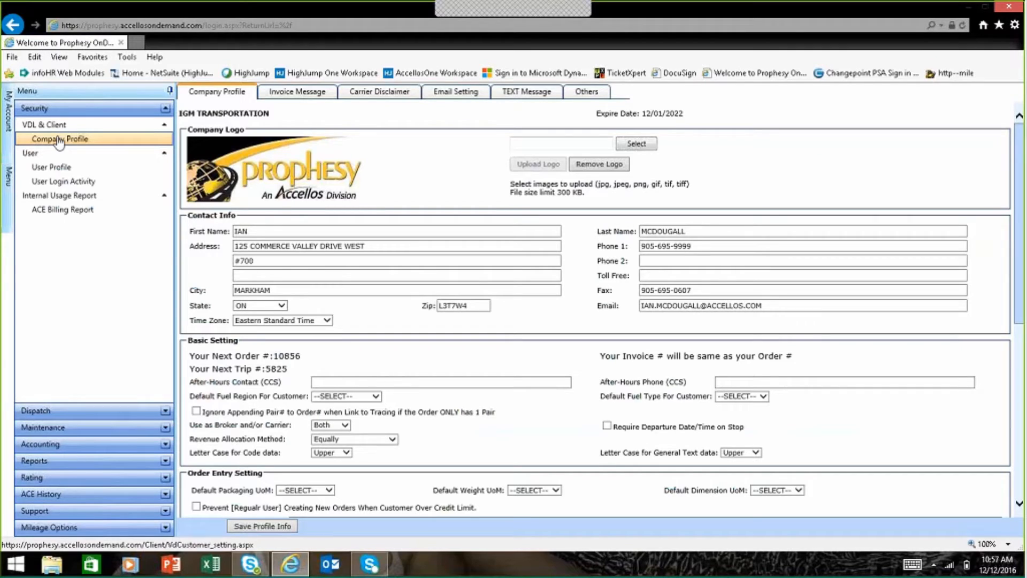
click(60, 138)
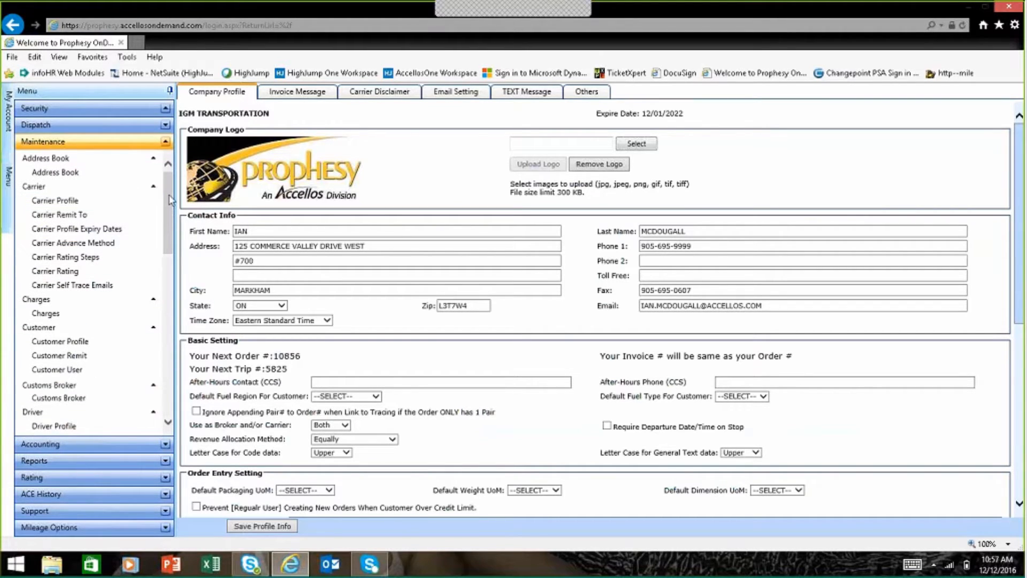
Load carrier CR15's profile and view its trailer types, insurance expiries and document images.
click(55, 200)
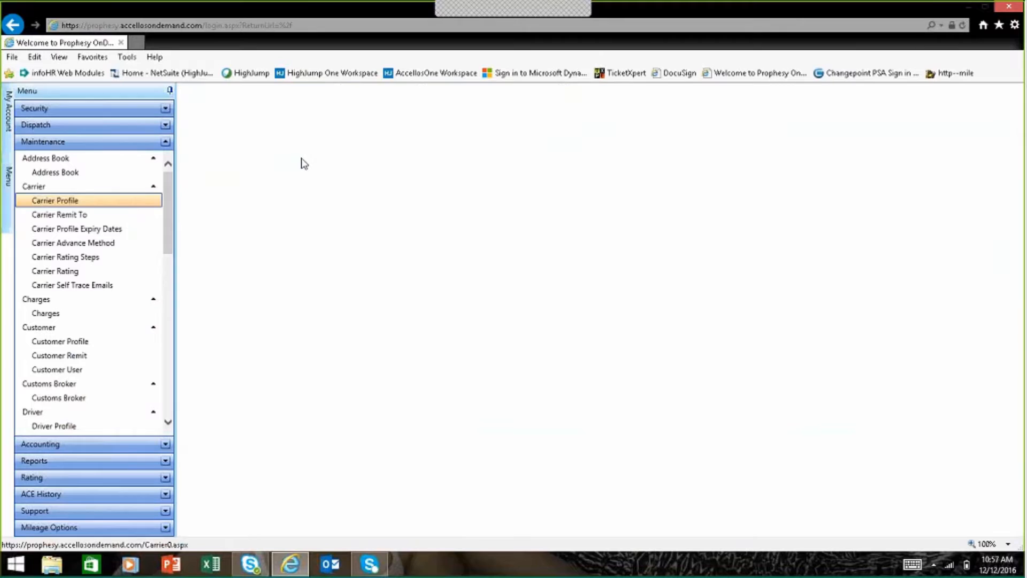
click(54, 200)
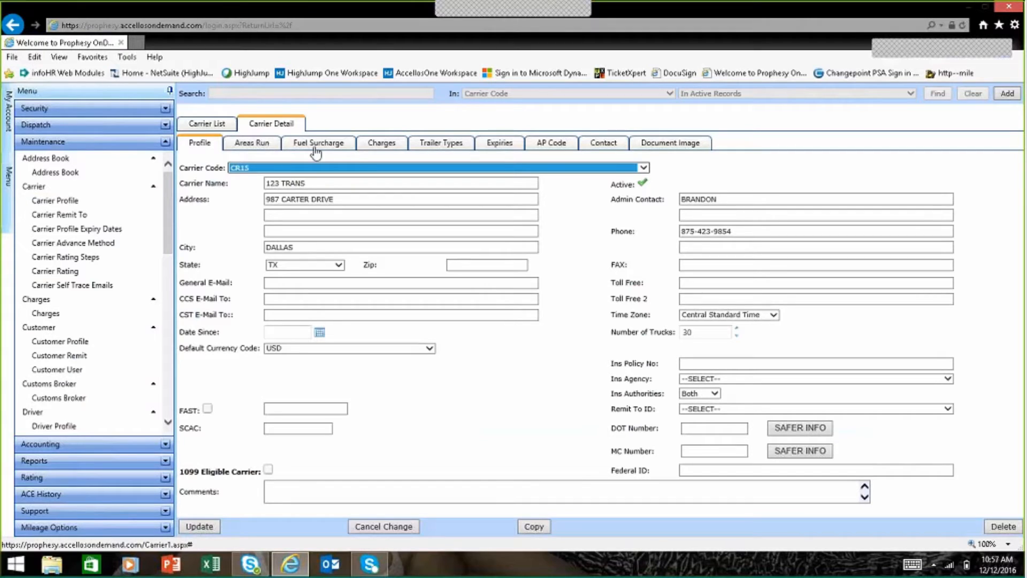
mouse_move(436, 148)
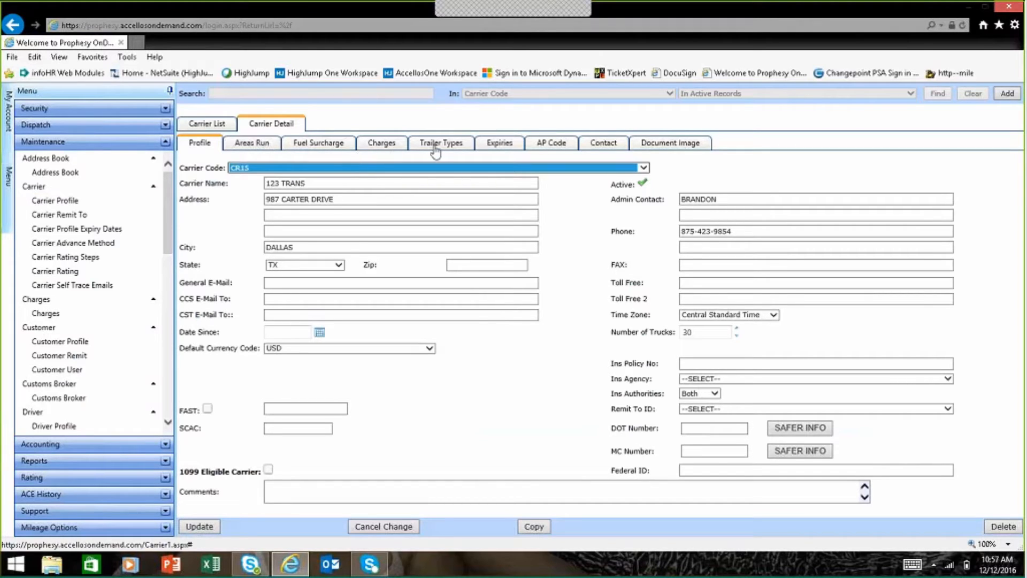
mouse_move(439, 150)
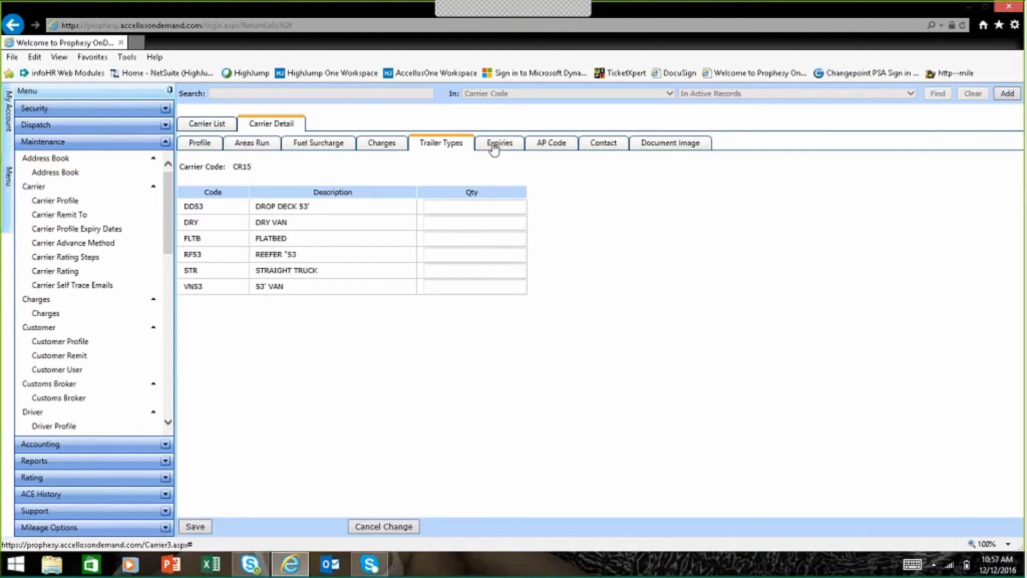
click(499, 142)
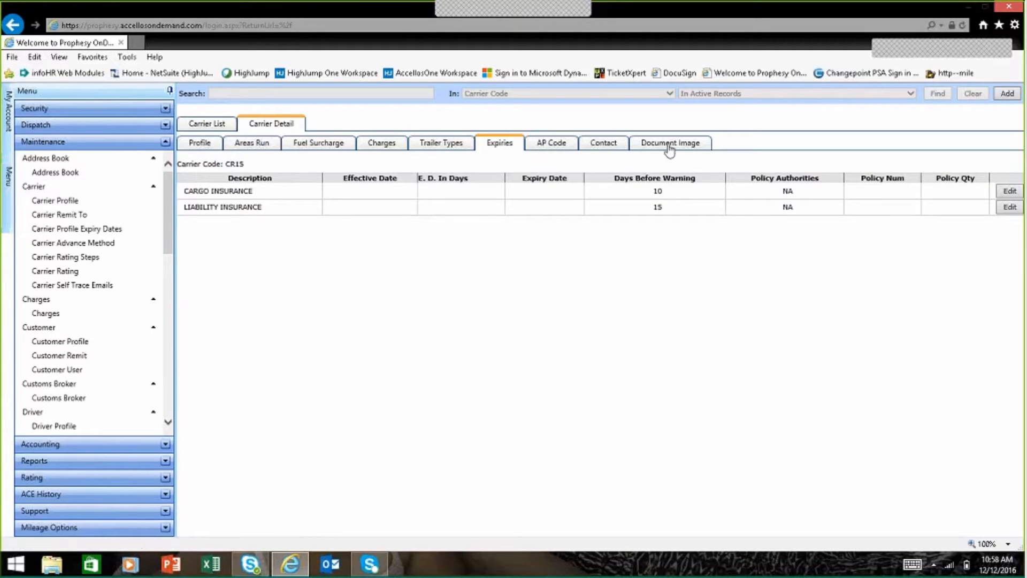
click(670, 142)
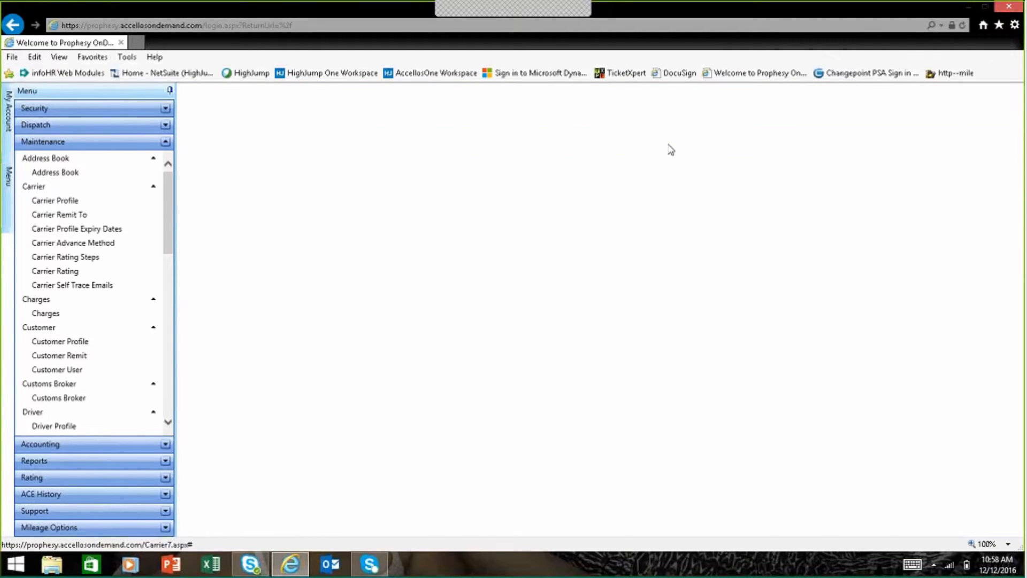
click(670, 143)
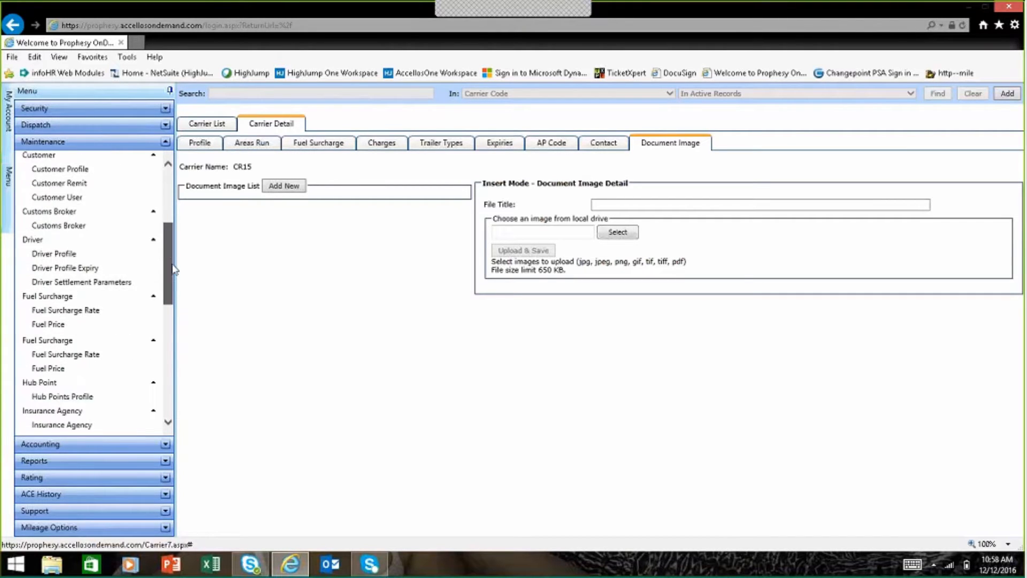
Select driver DR3 Lightning McQueen and show his settlement parameters with 85% pay on revenue.
click(54, 203)
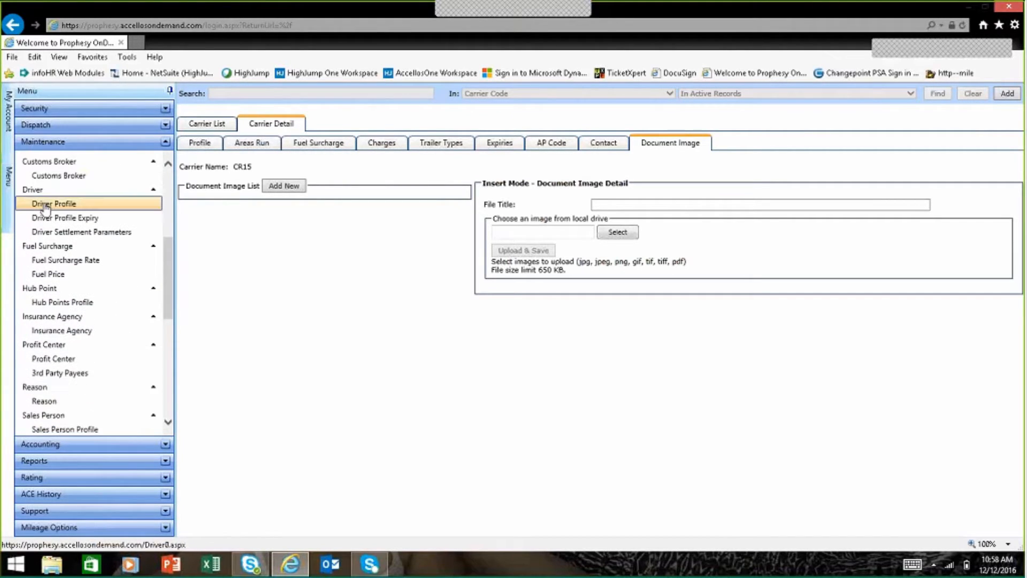
click(53, 203)
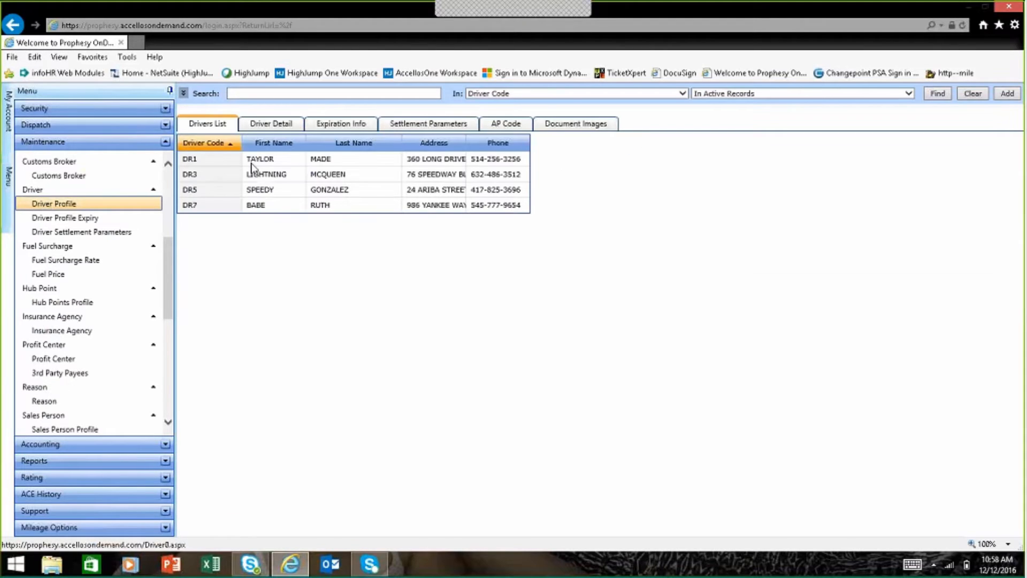
click(265, 173)
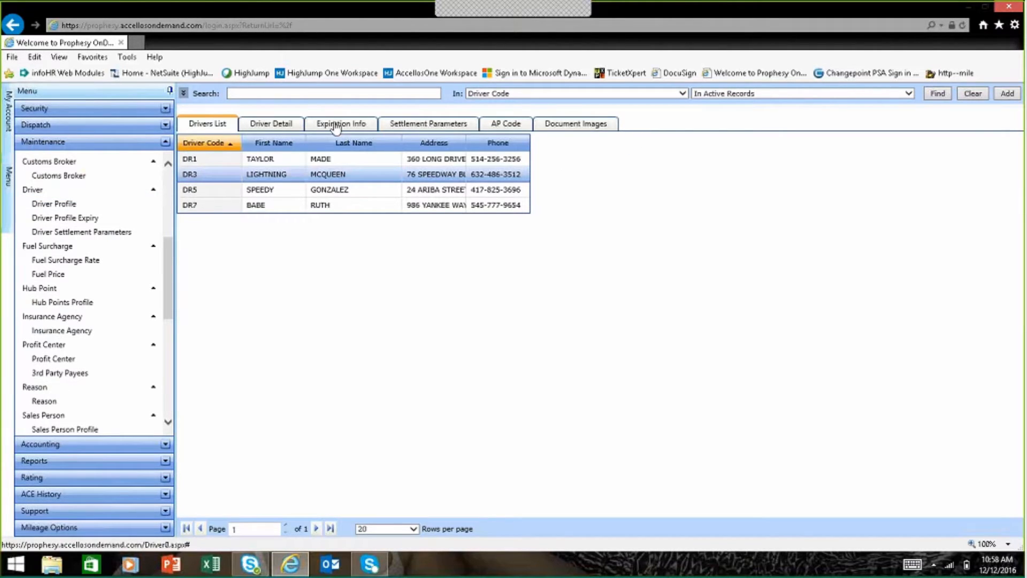
click(341, 123)
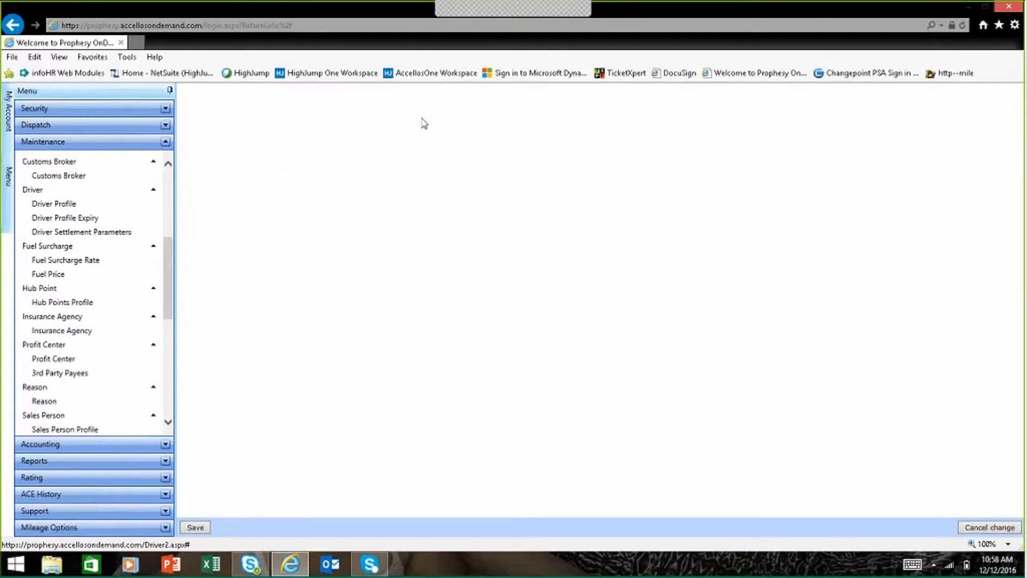
click(81, 231)
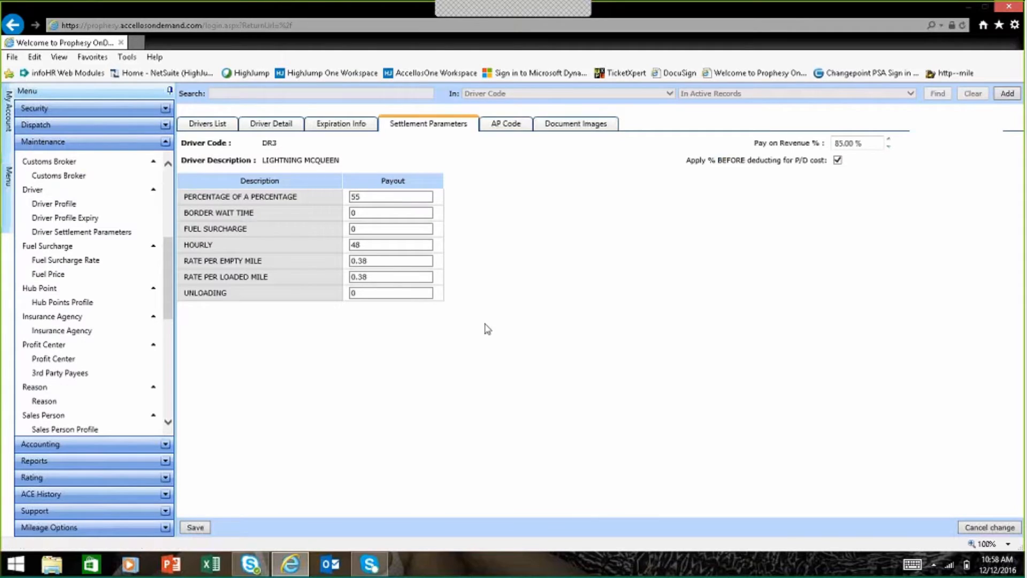
mouse_move(172, 284)
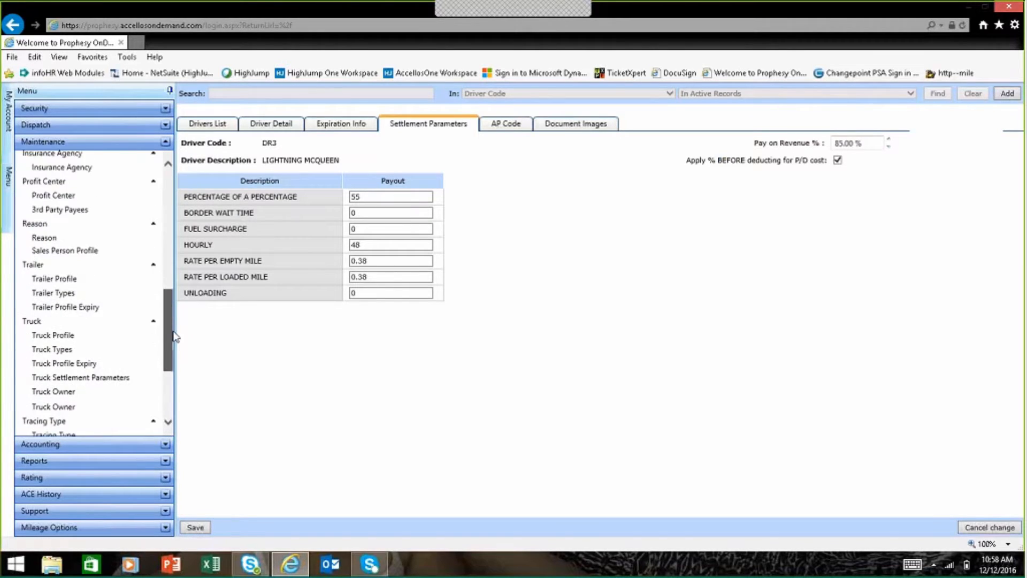
Show truck TRK18's service expiration dates, then list the Dispatch & Orders options.
click(54, 335)
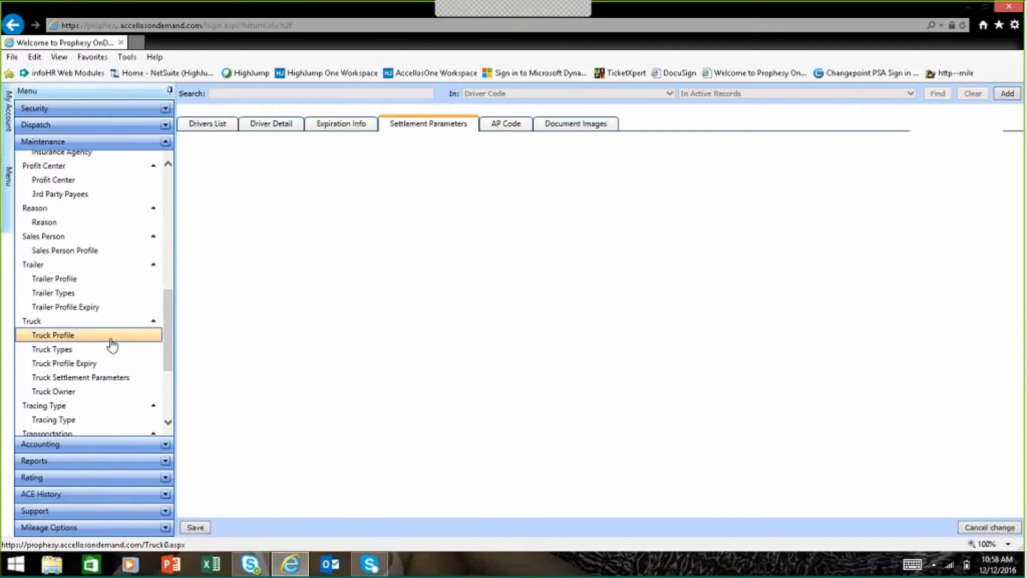
click(53, 335)
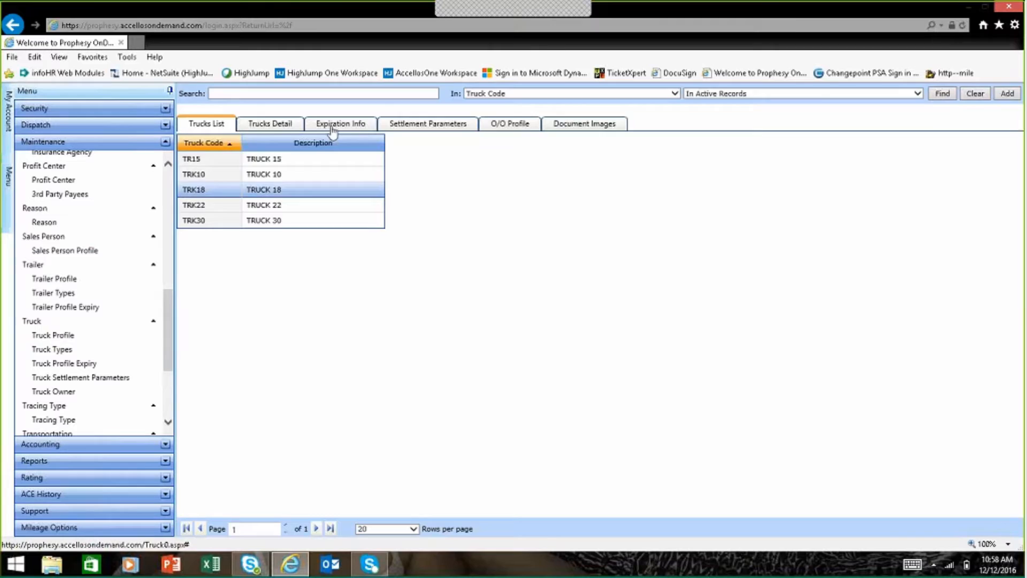
click(340, 123)
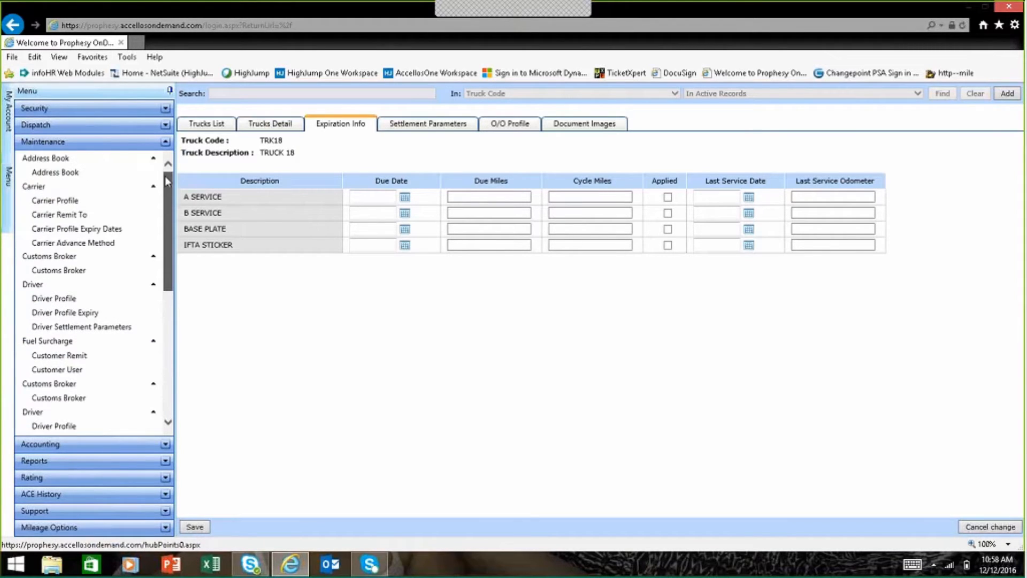
click(92, 126)
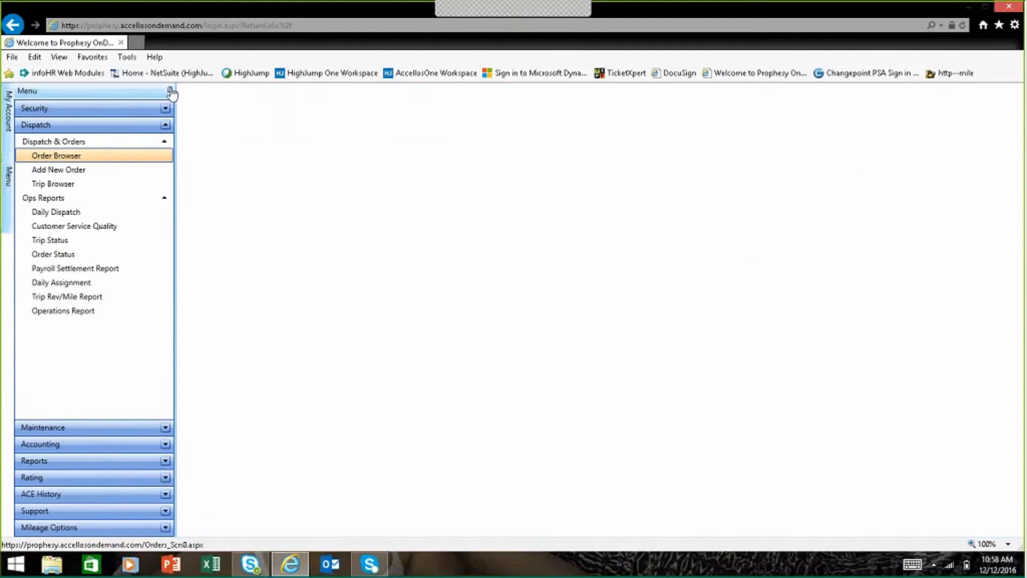
click(56, 155)
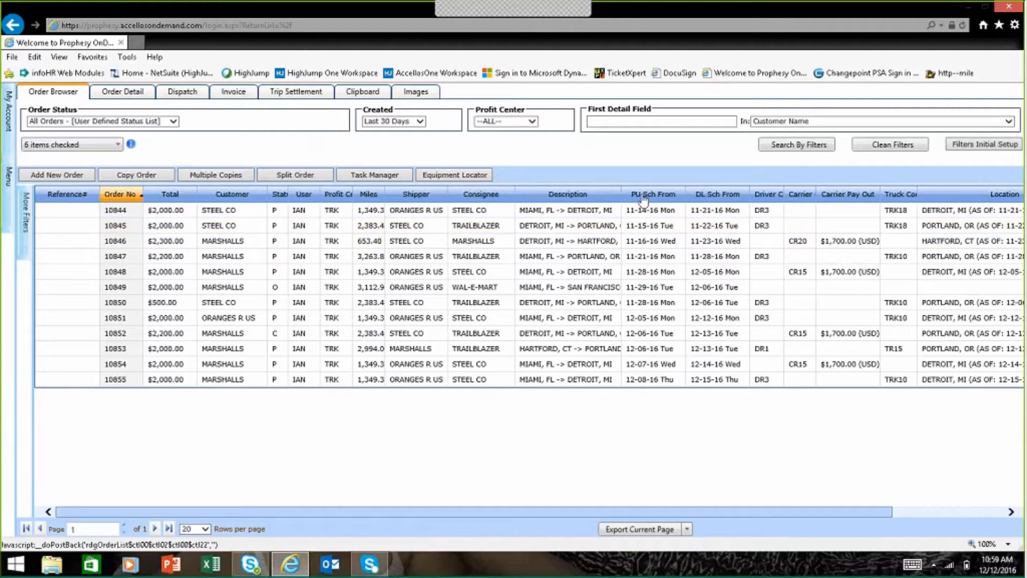
click(649, 194)
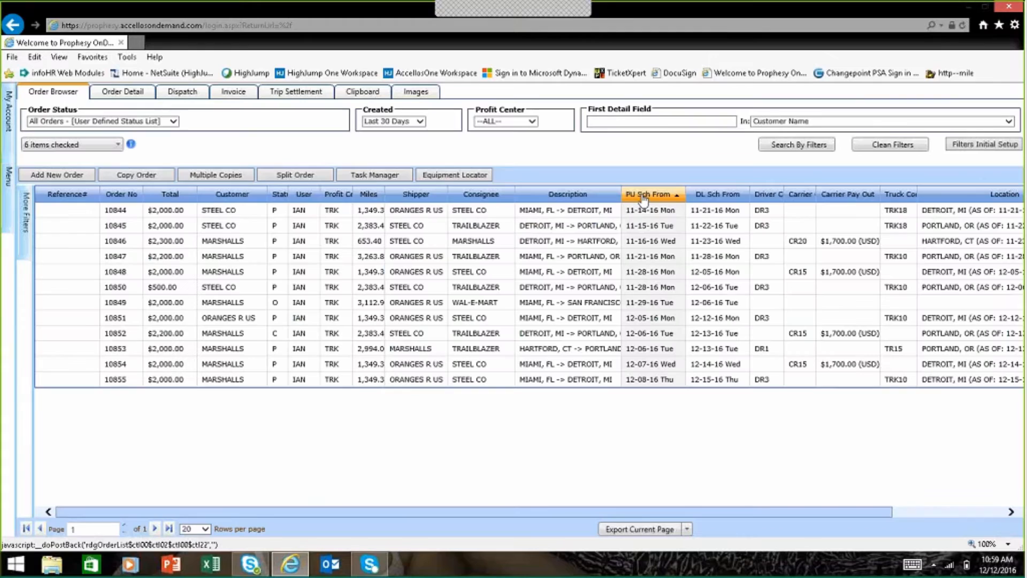
right_click(651, 193)
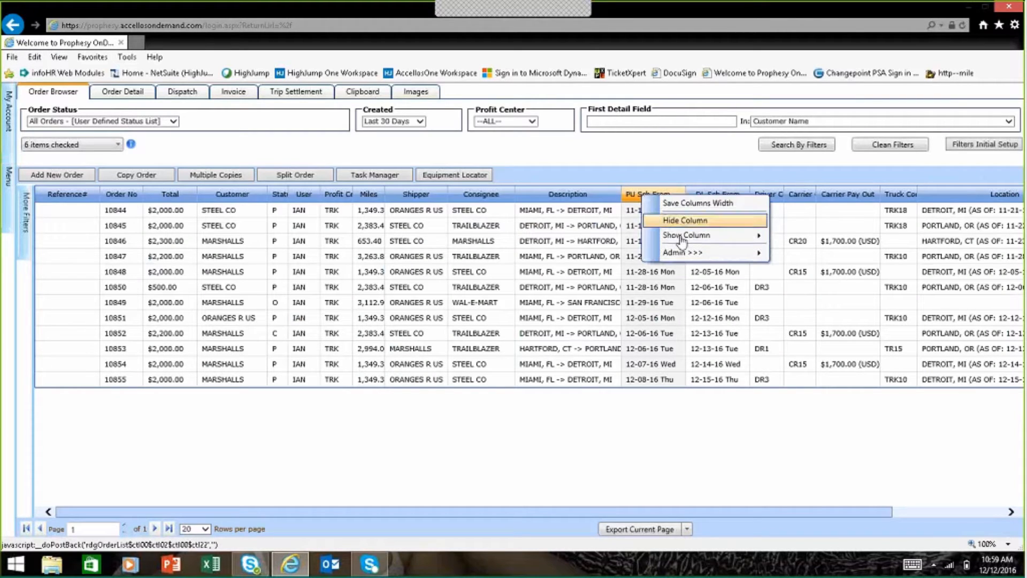
mouse_move(686, 235)
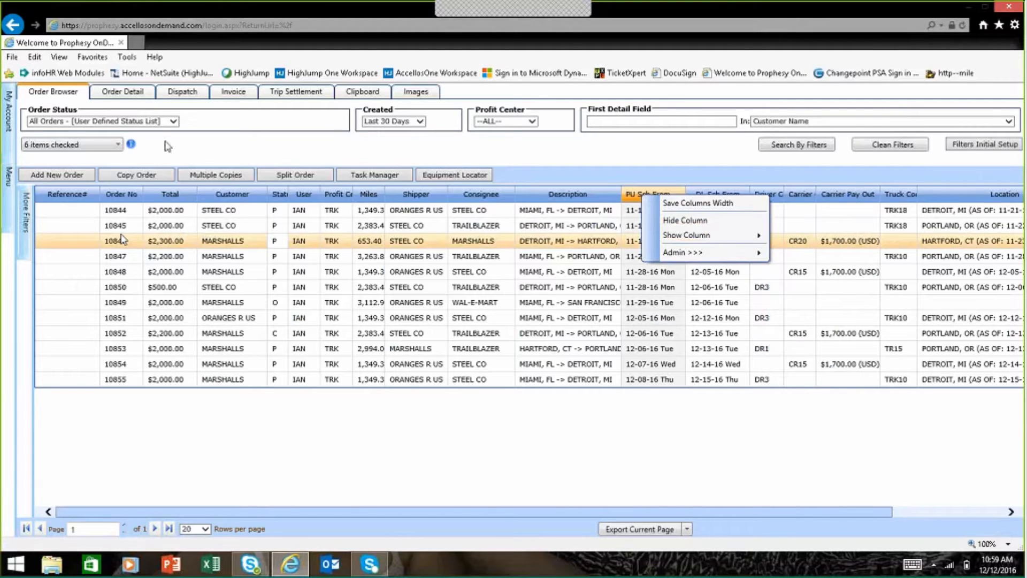
click(648, 193)
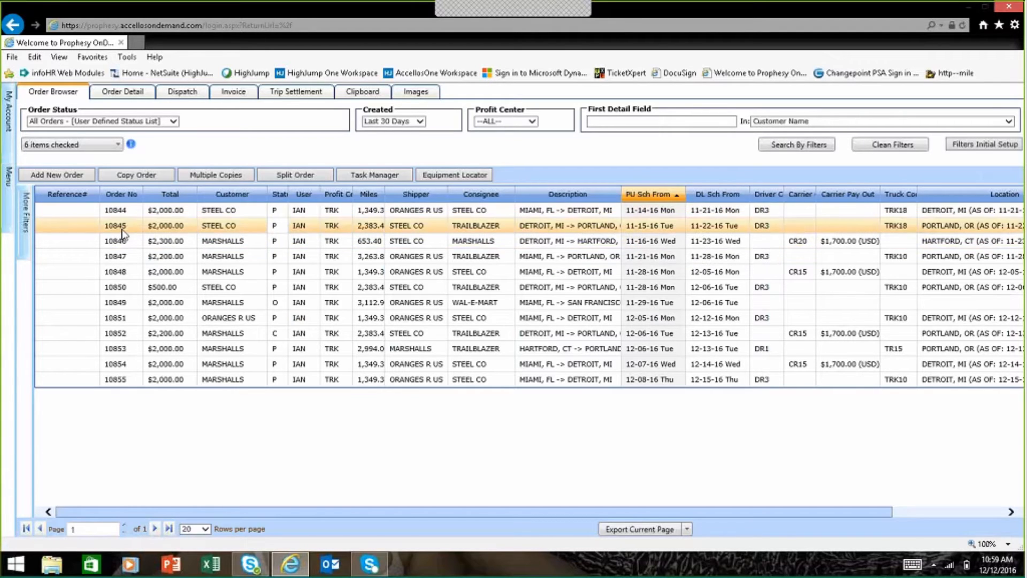
click(124, 379)
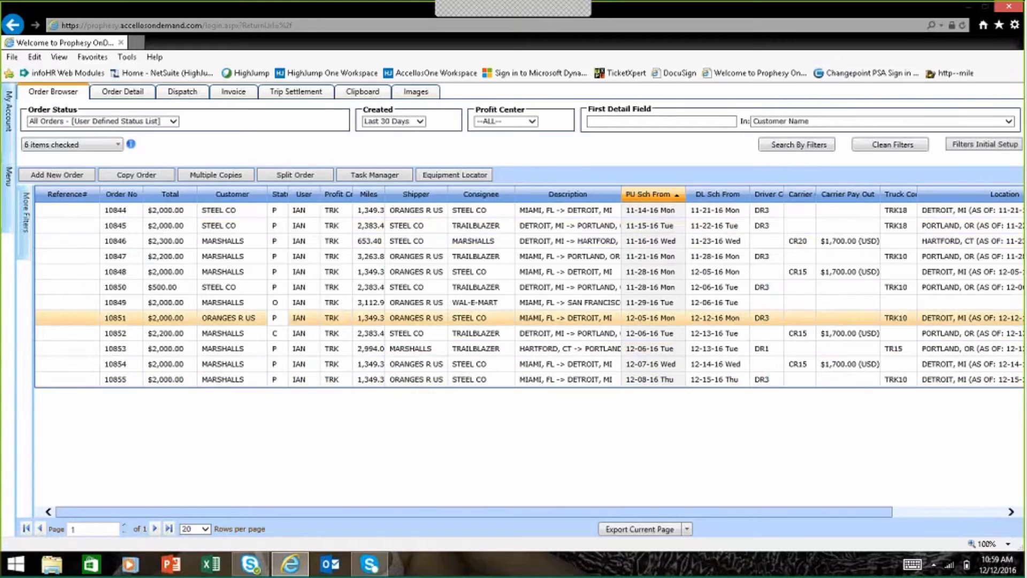
click(117, 144)
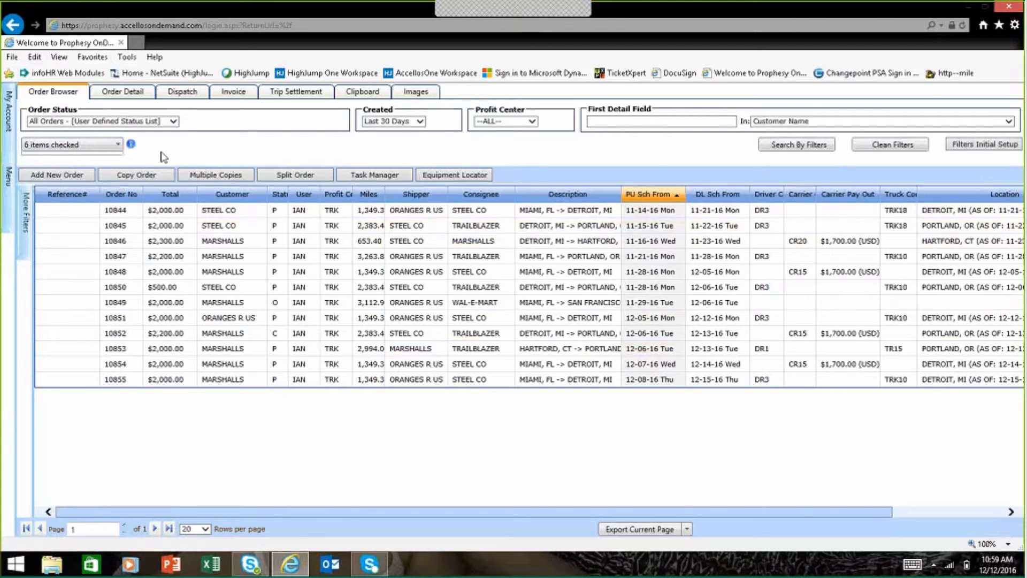
Load order 10855 and show its Miami pickup and Detroit delivery stops, 1,349.3 miles.
click(169, 379)
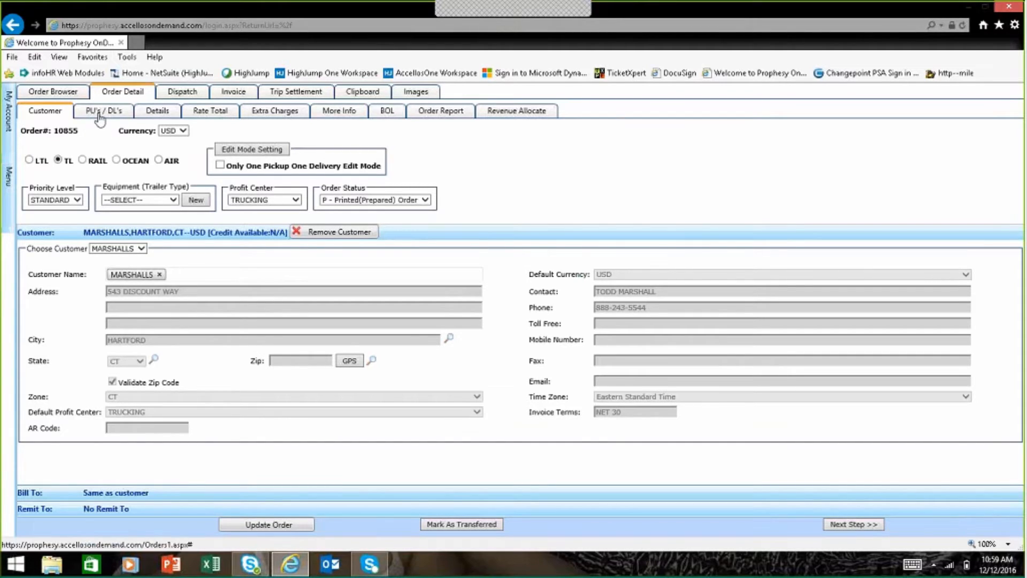
click(103, 110)
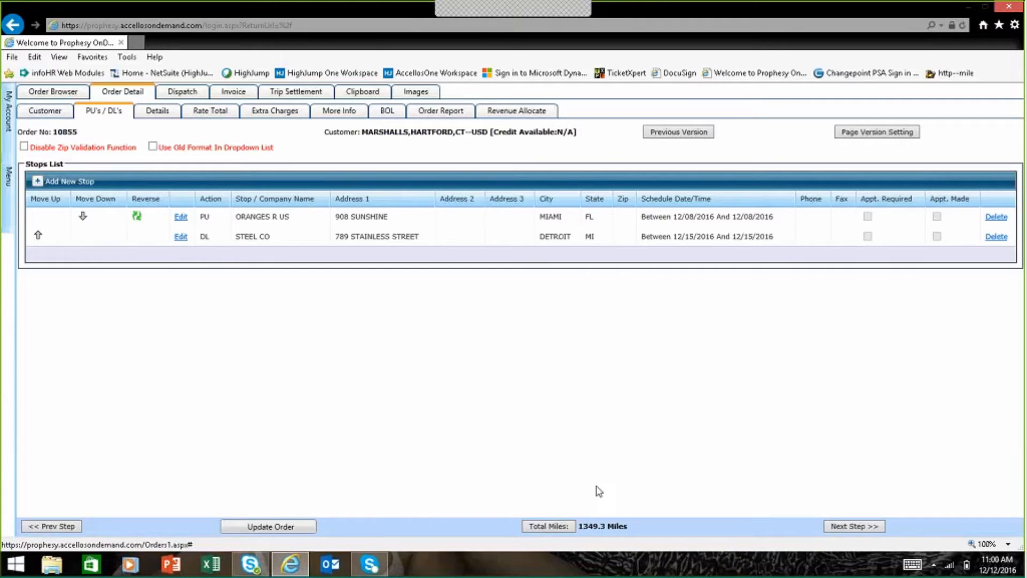
mouse_move(567, 479)
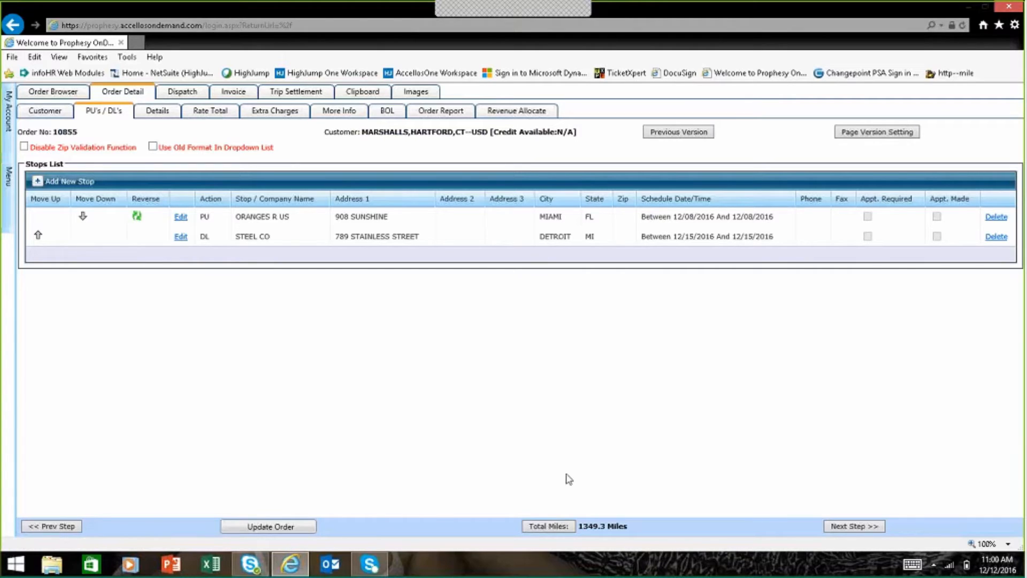
mouse_move(604, 489)
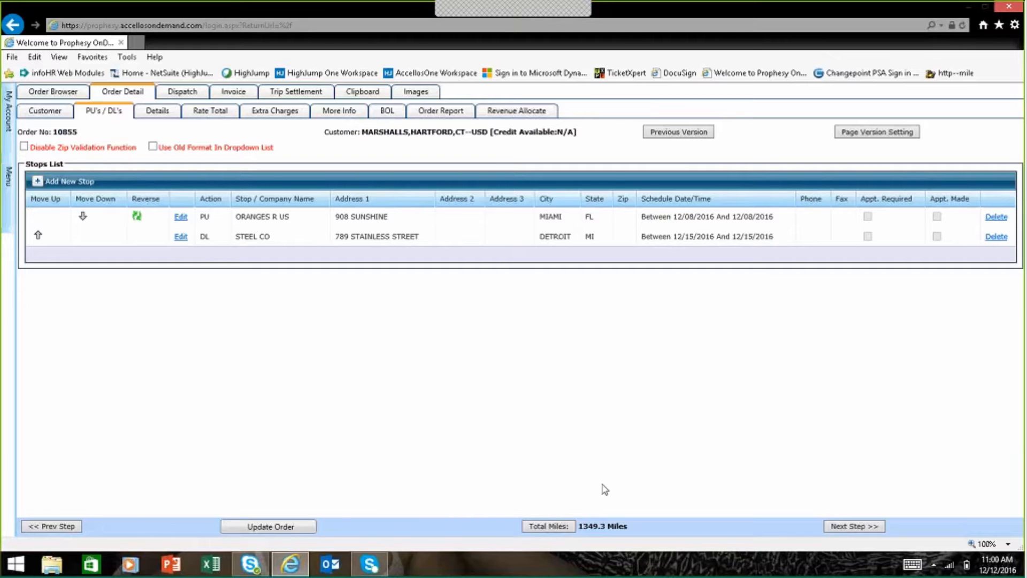
mouse_move(367, 284)
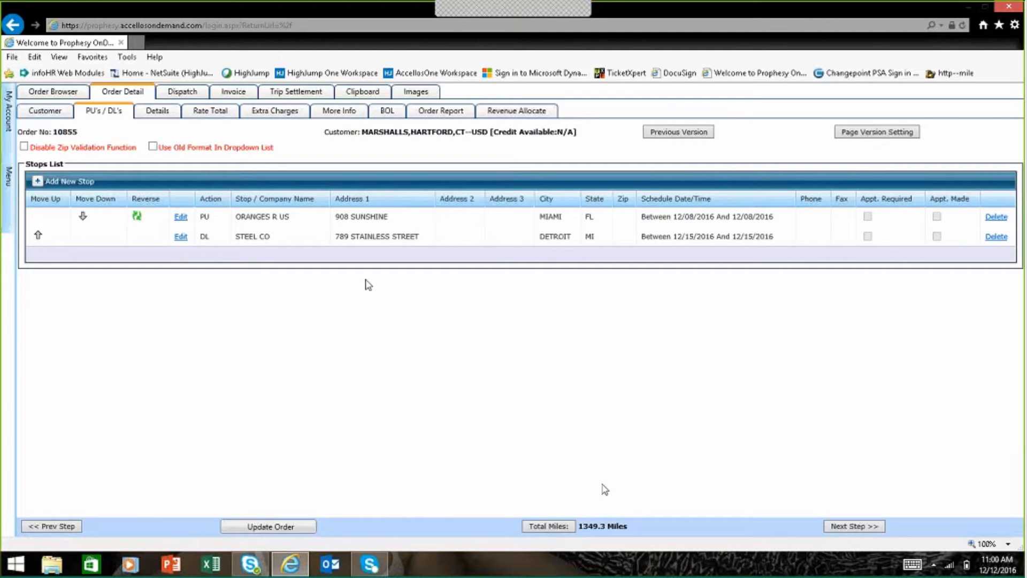
mouse_move(157, 110)
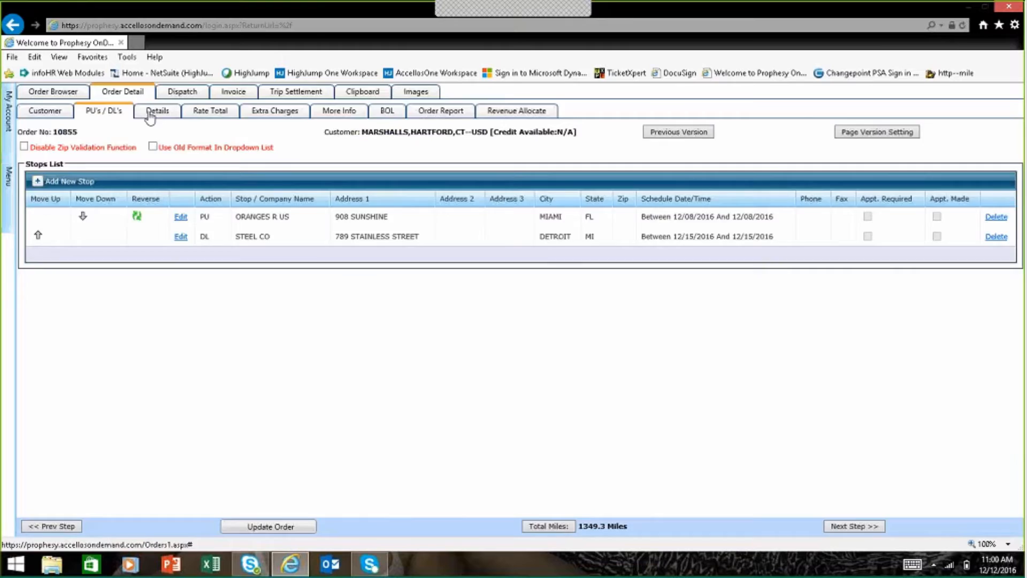
Show order 10855's shipment details: one truckload Miami to Detroit, BOL 65465.
click(158, 110)
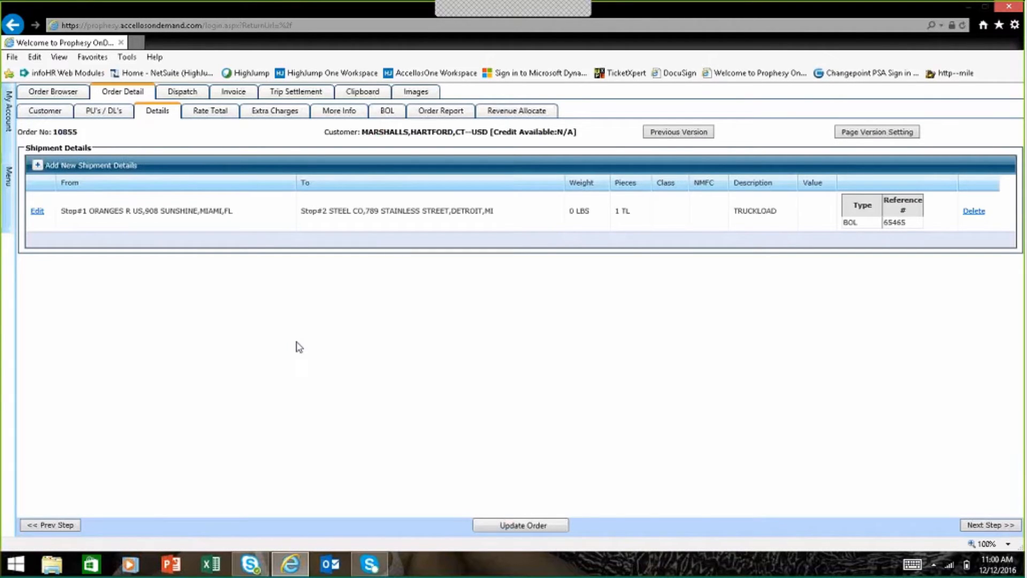
mouse_move(882, 235)
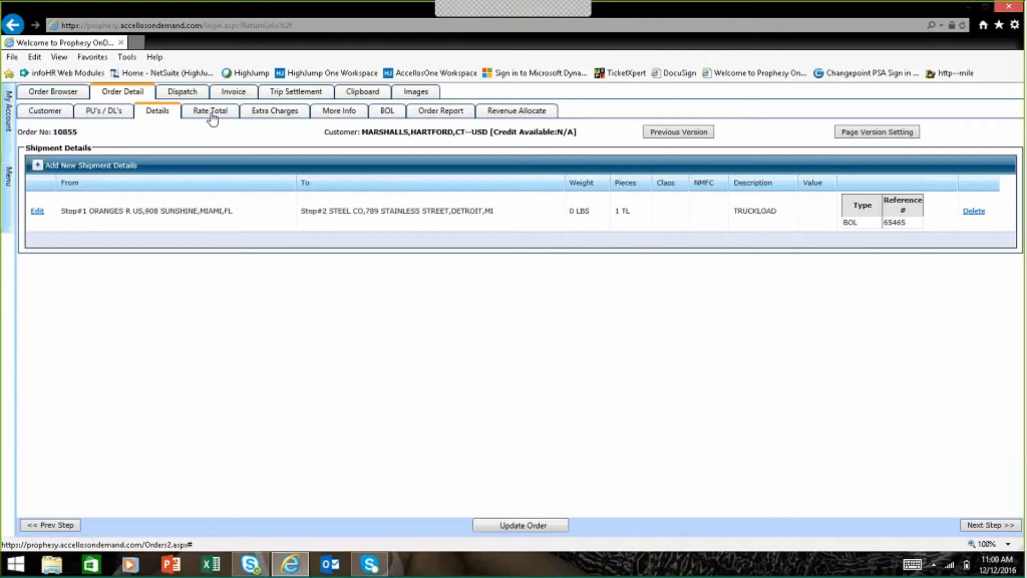
Show order 10855's $2,000 truckload rate line and recent line rate history.
click(210, 110)
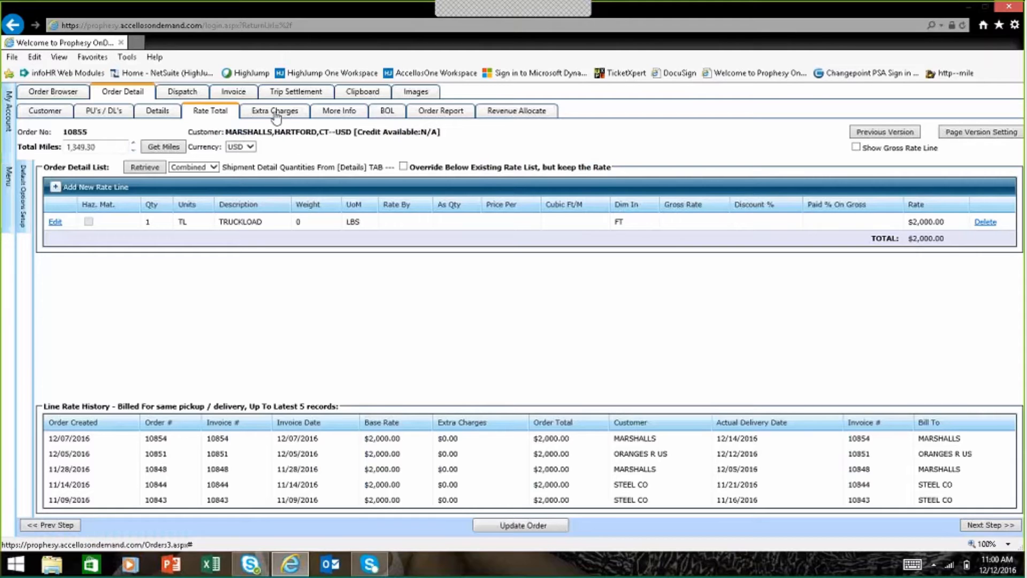
Check order 10855's extra charges (none) and its More Info with sales commission.
click(275, 111)
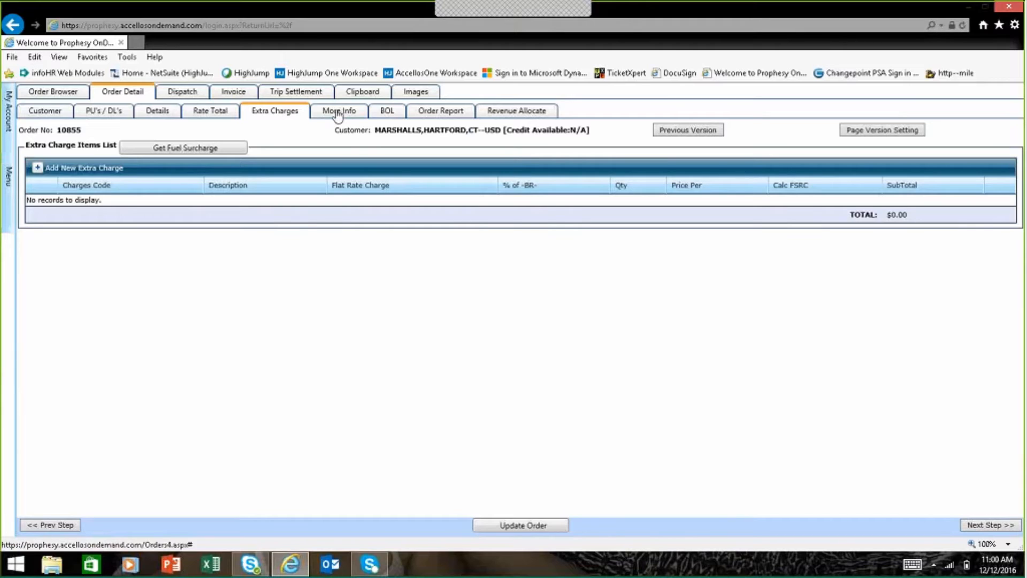
click(339, 111)
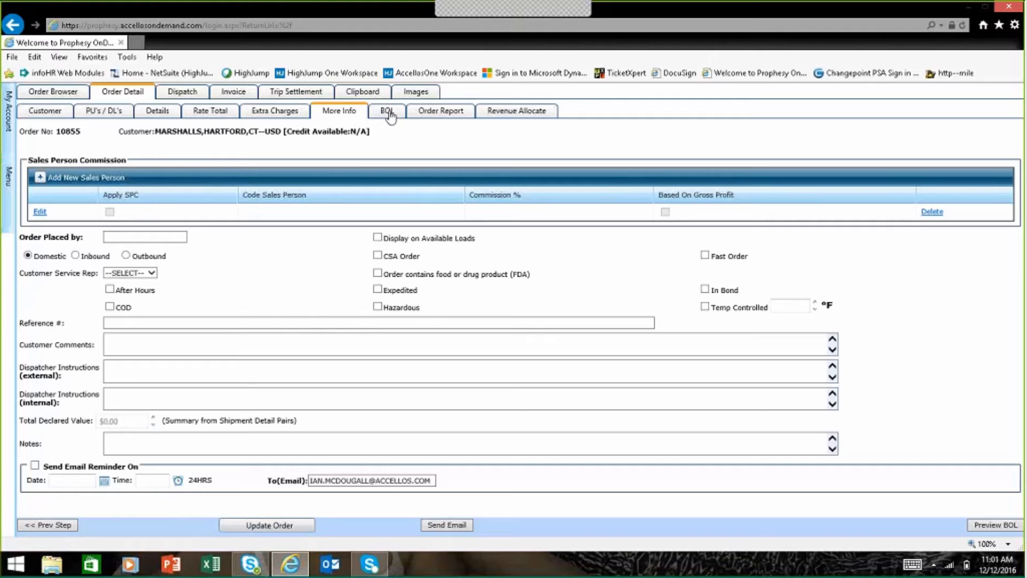
Preview order 10855's bill of lading, then go back to the Order Browser list.
click(385, 110)
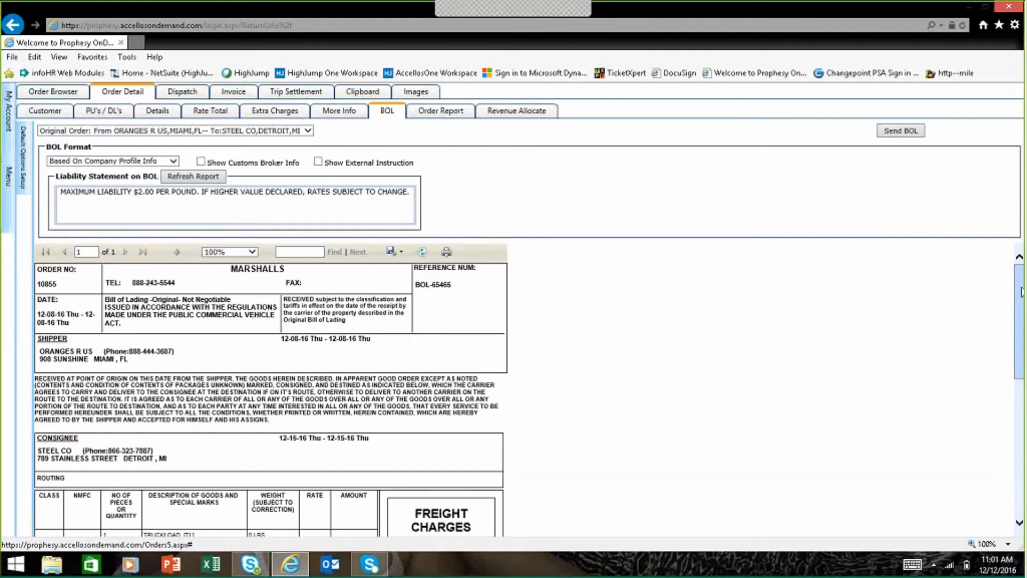
scroll(down, 3)
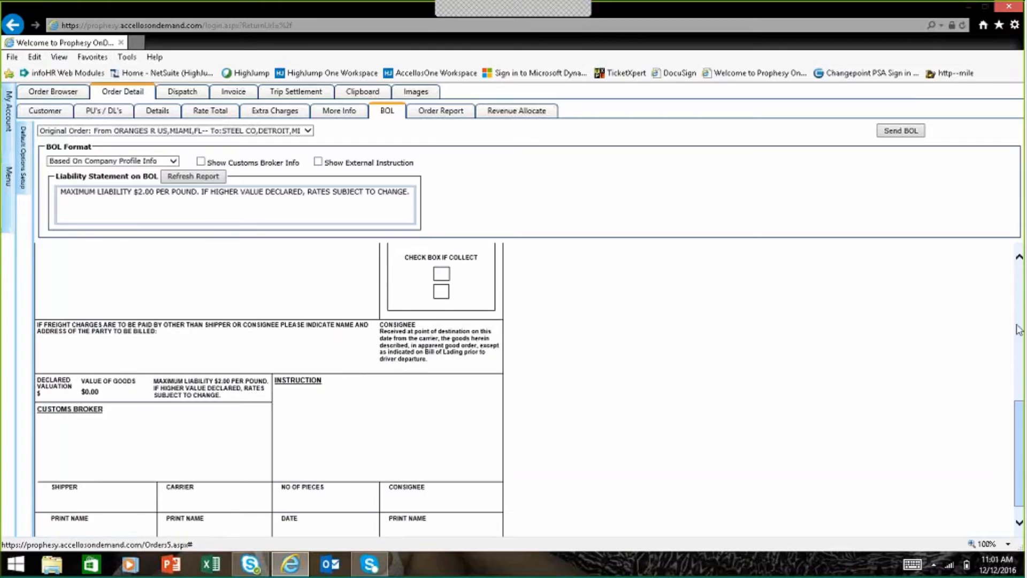
click(193, 176)
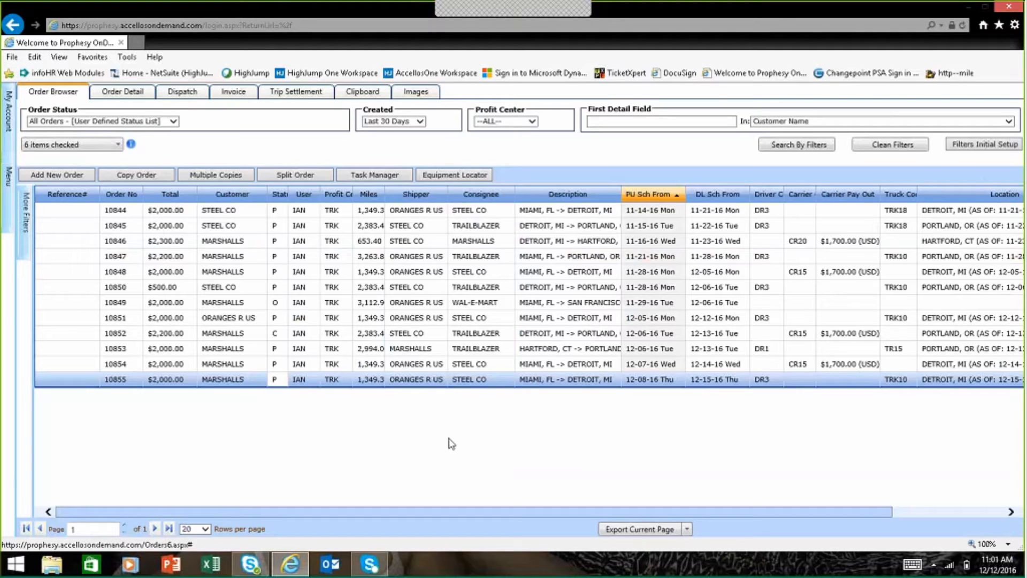
mouse_move(430, 427)
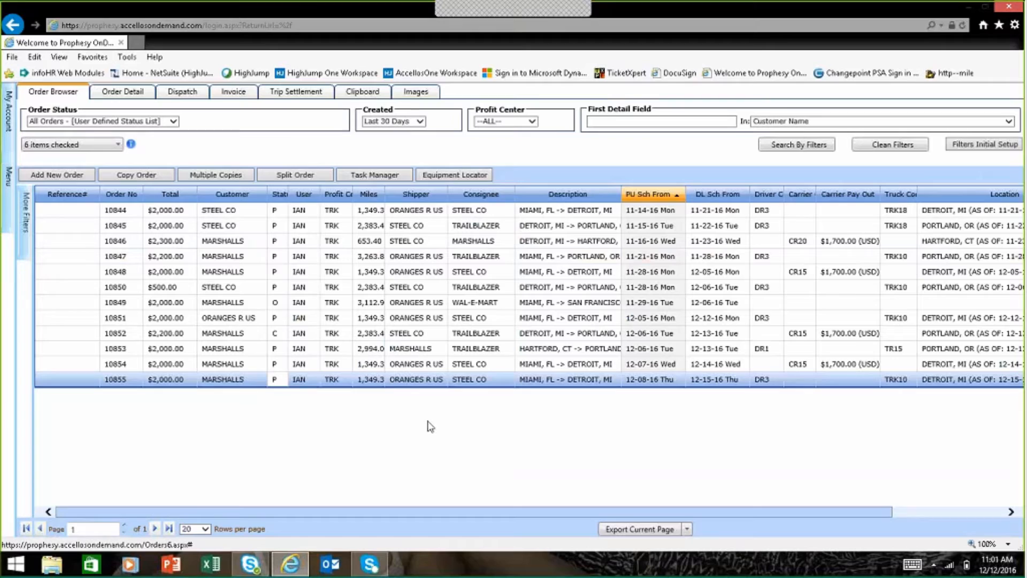
Open dispatch for order 10855 and view the trailer type options on trip 5824's carrier assignment form.
click(419, 378)
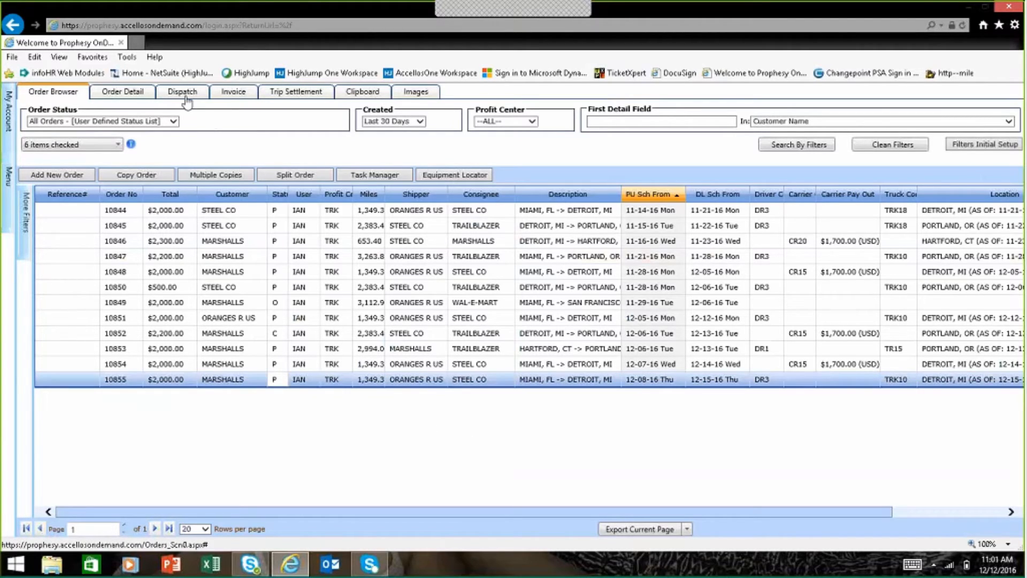
click(182, 91)
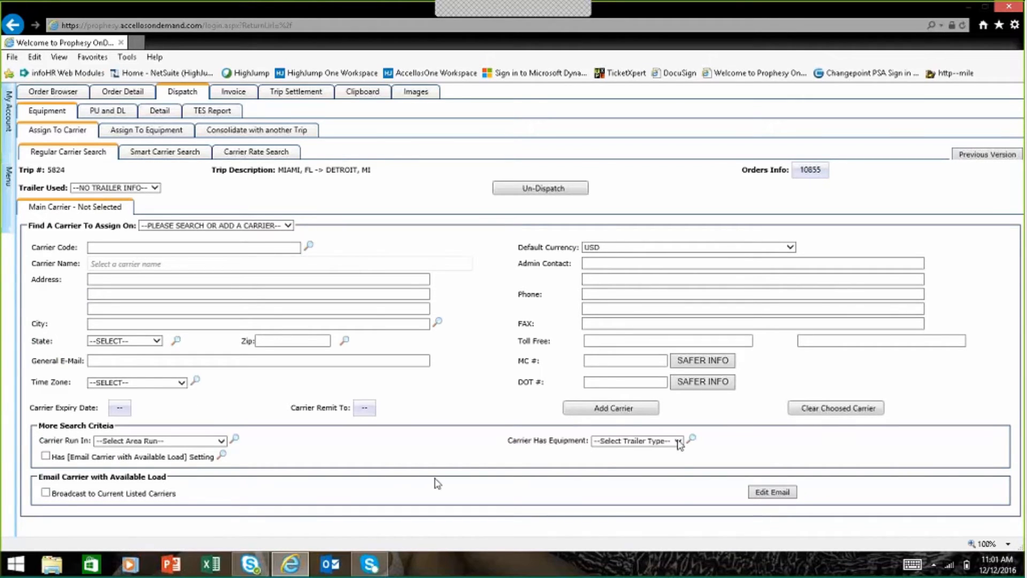
click(635, 440)
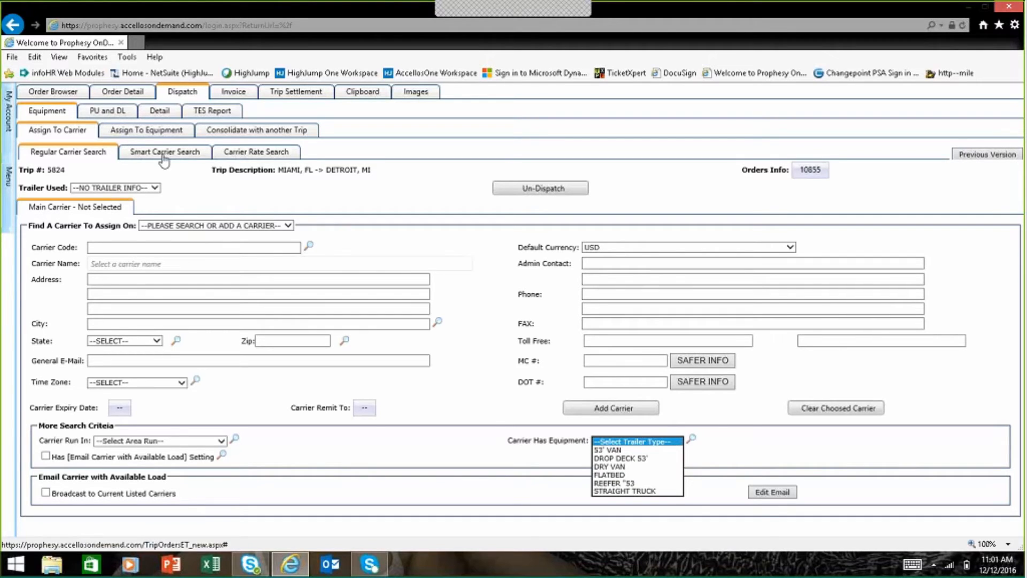
Run Find History in Smart Carrier Search, then show trip 5824's equipment assignment (TRK10, DR3, TLR40).
click(165, 151)
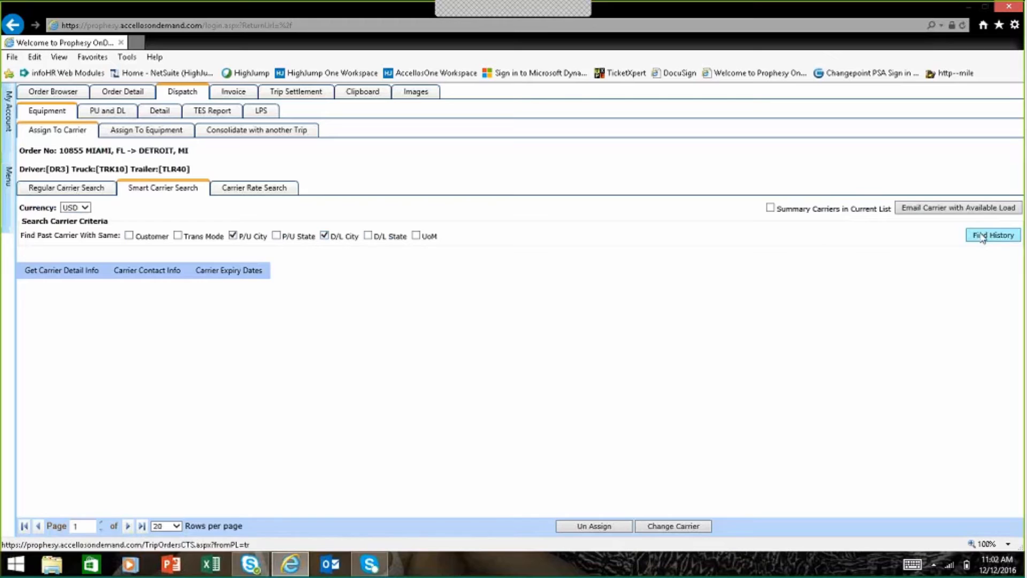
click(993, 234)
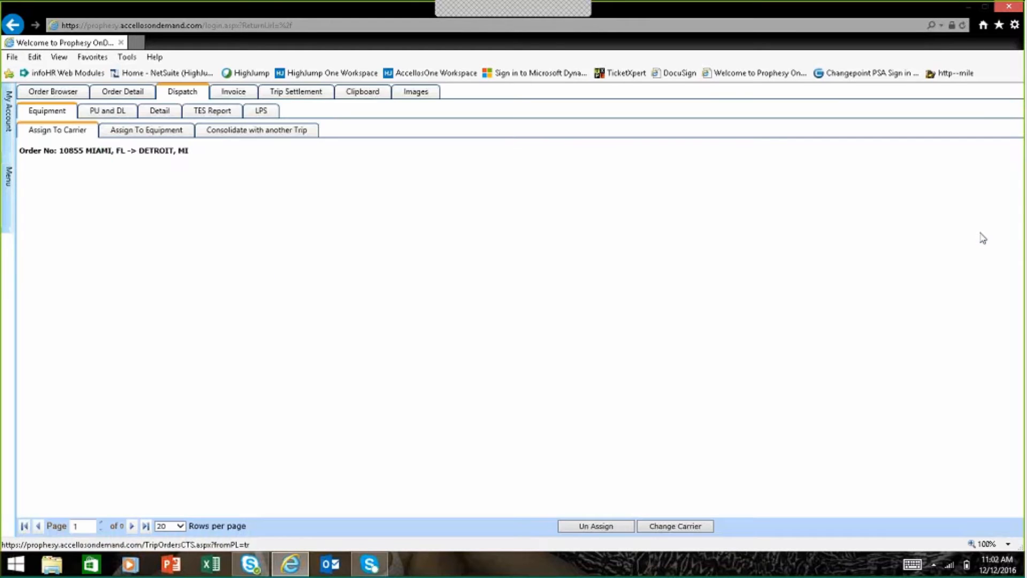
click(57, 129)
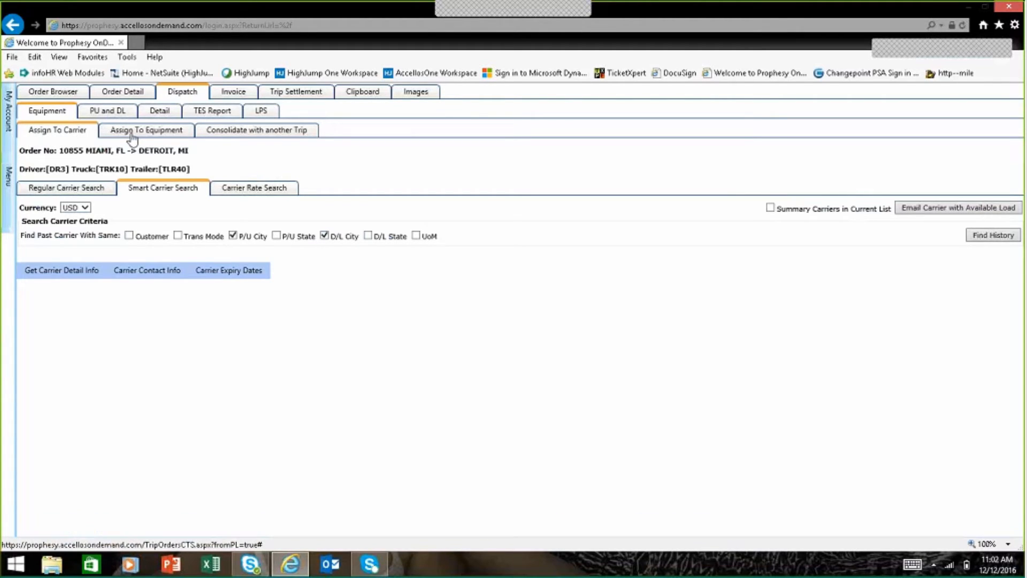
click(147, 129)
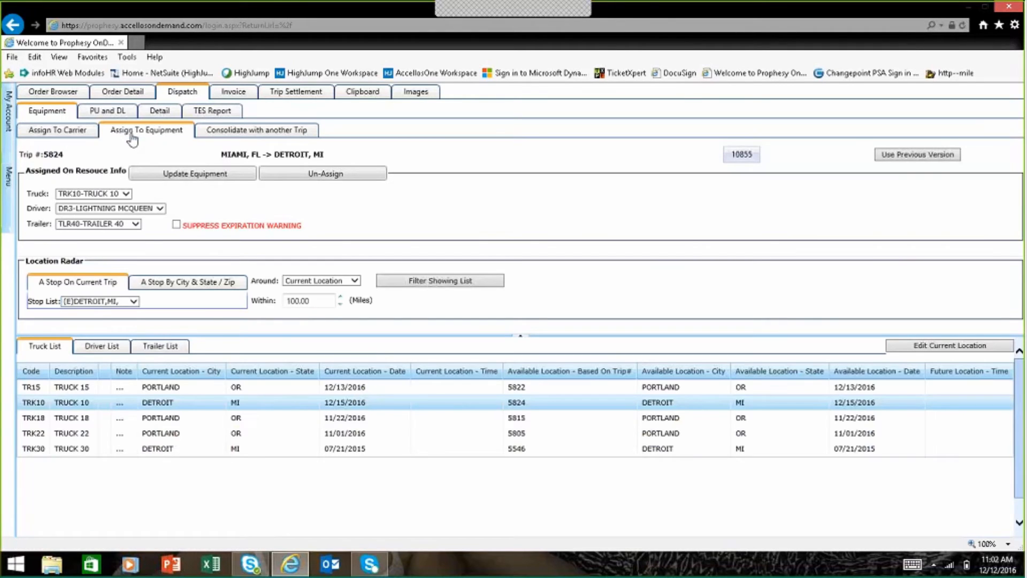
mouse_move(139, 231)
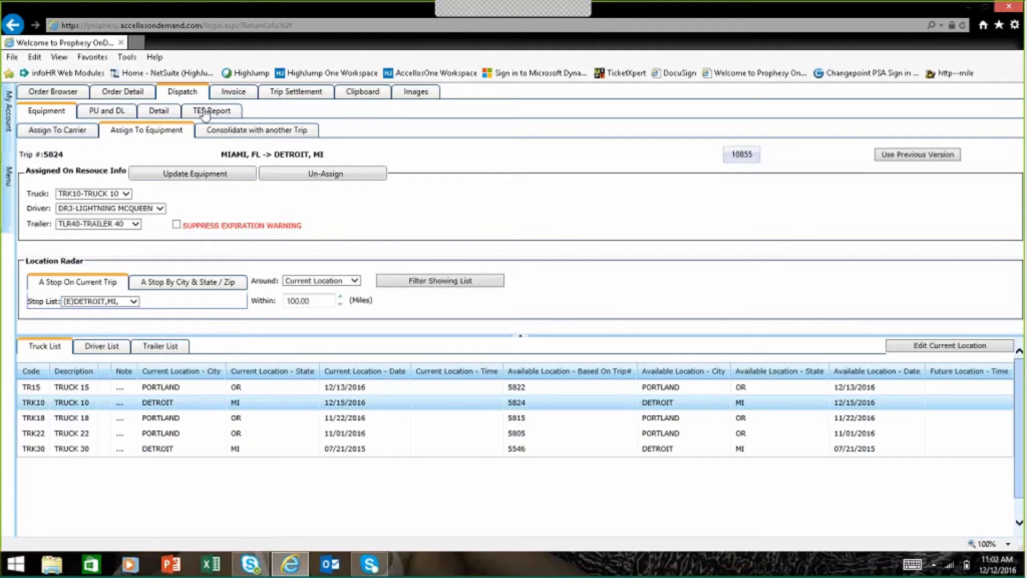
Bring up the trip equipment sheet (TES) report for trip 5824.
click(211, 110)
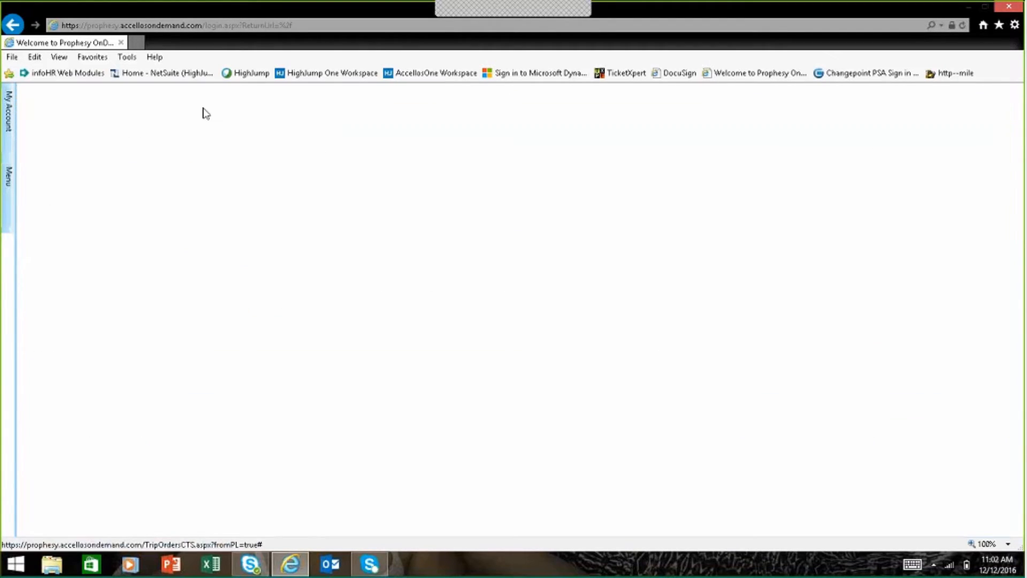
Scroll through the TES report toward trip 5824's Miami-to-Detroit pickup and delivery stops.
click(212, 111)
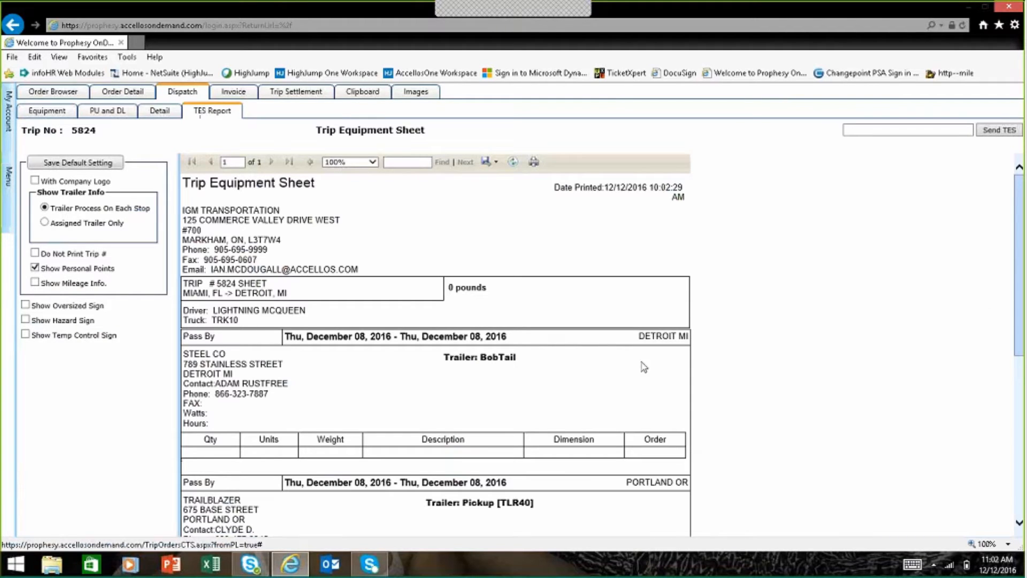
scroll(down, 3)
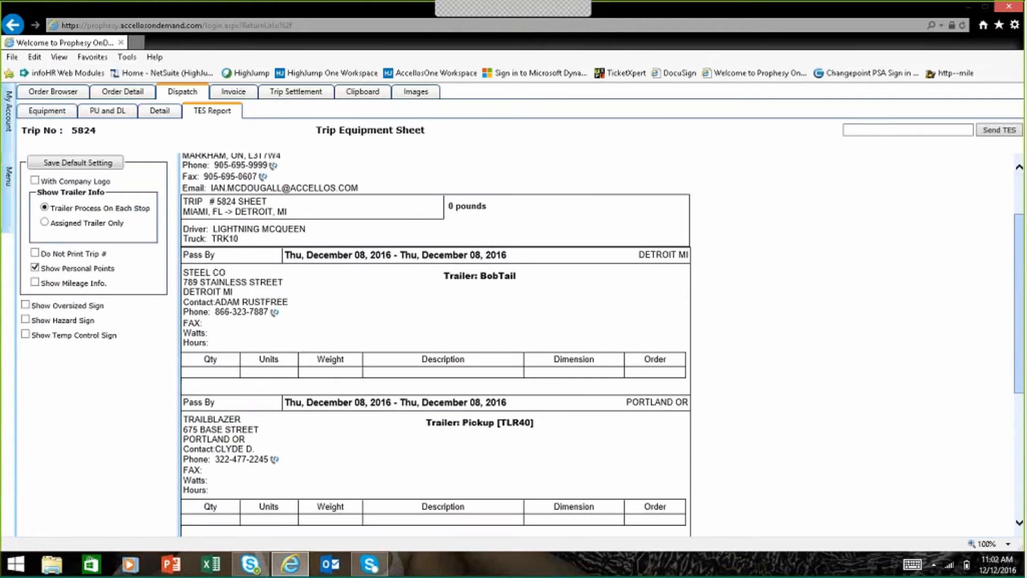
scroll(down, 3)
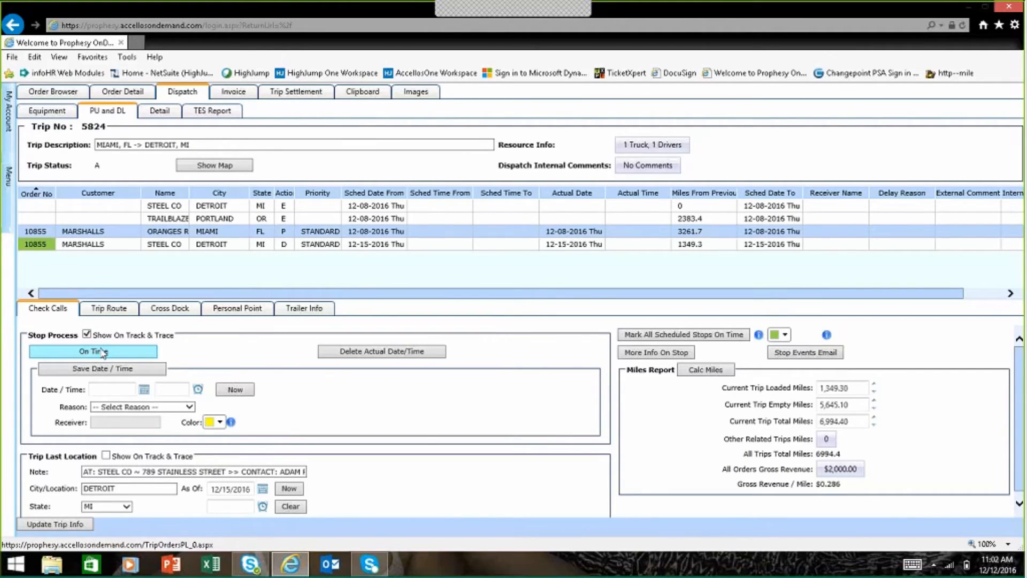
Mark the Miami pickup on time and cancel the pickup confirmation email for load 10855 unsent.
click(95, 351)
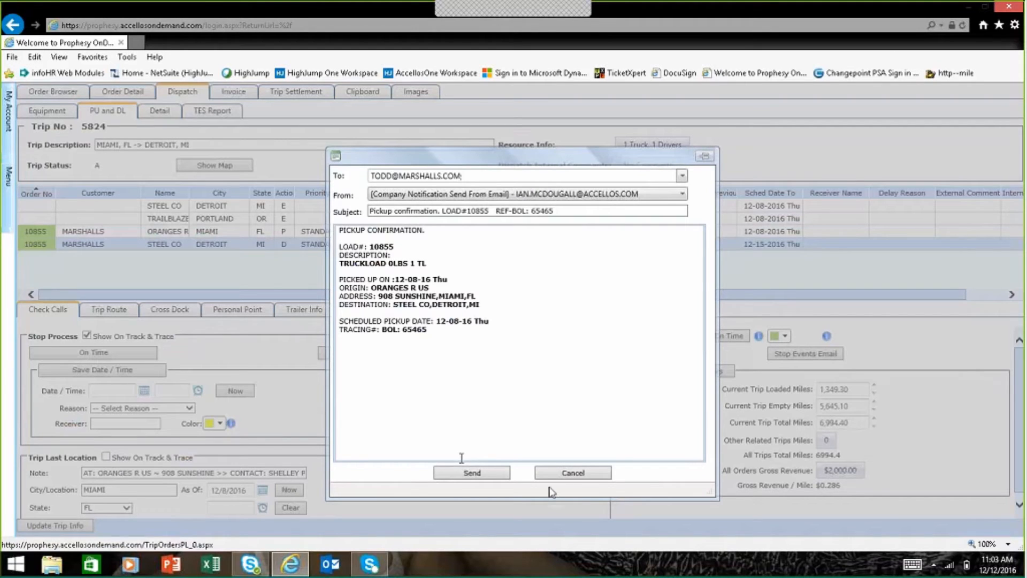
mouse_move(576, 483)
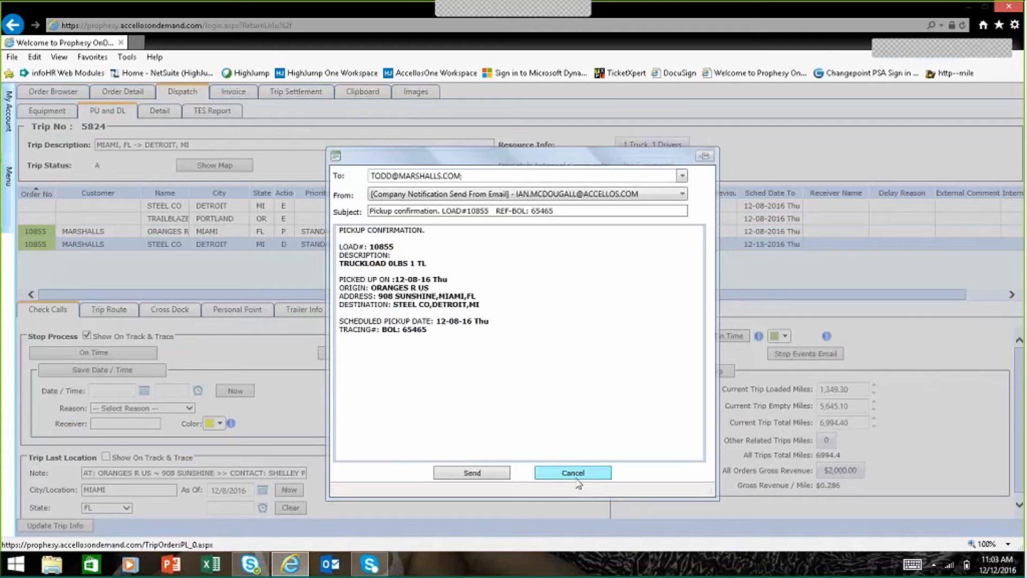
click(571, 472)
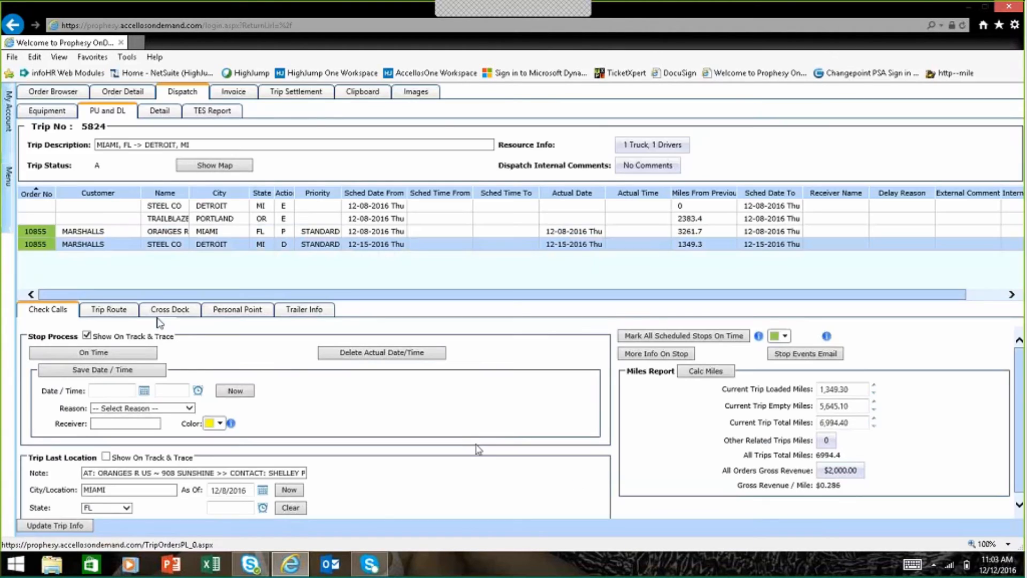
mouse_move(235, 324)
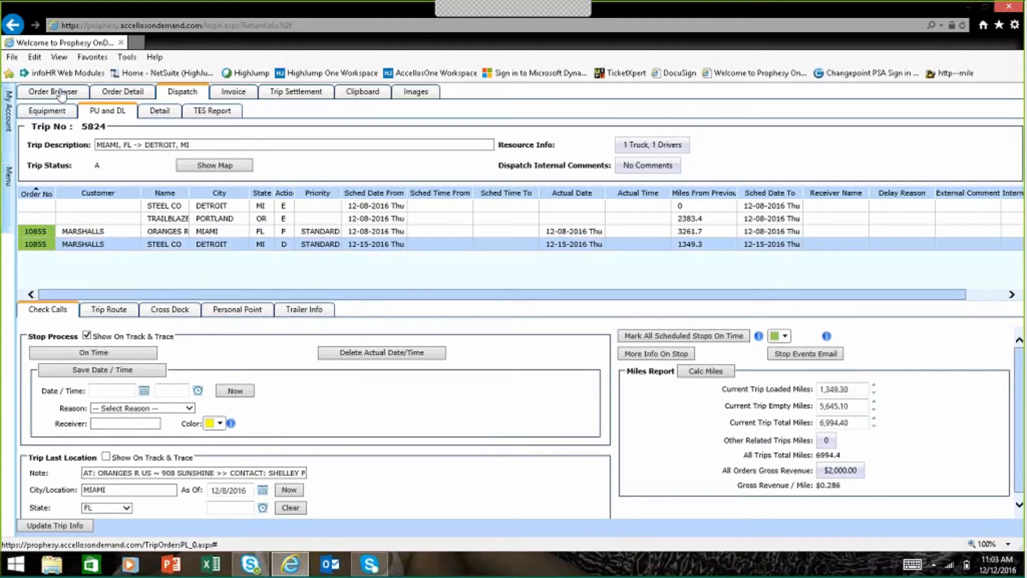
Return to the Order Browser and open order 10855's $2,000 invoice billed to Marshalls.
click(54, 91)
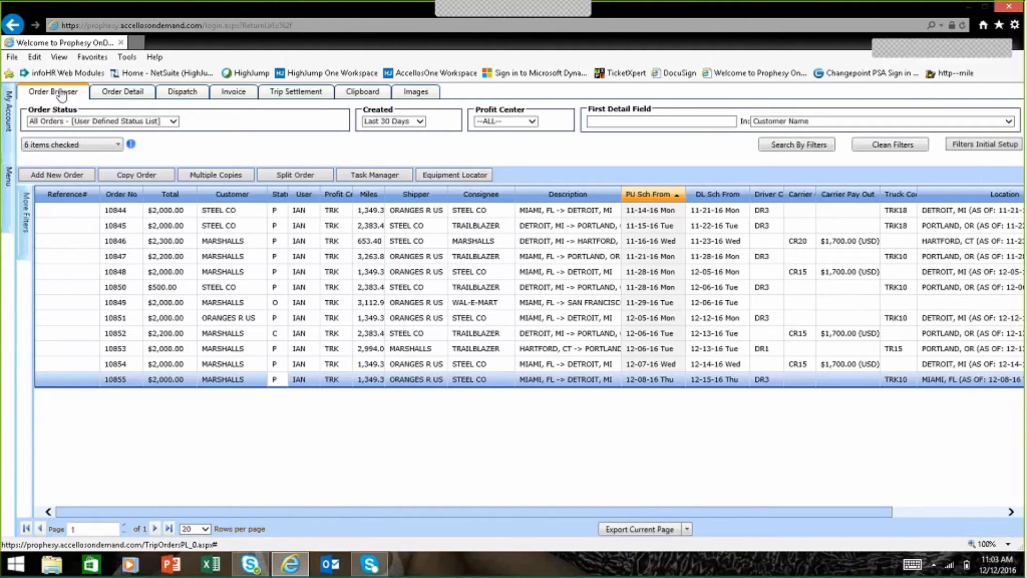
mouse_move(22, 266)
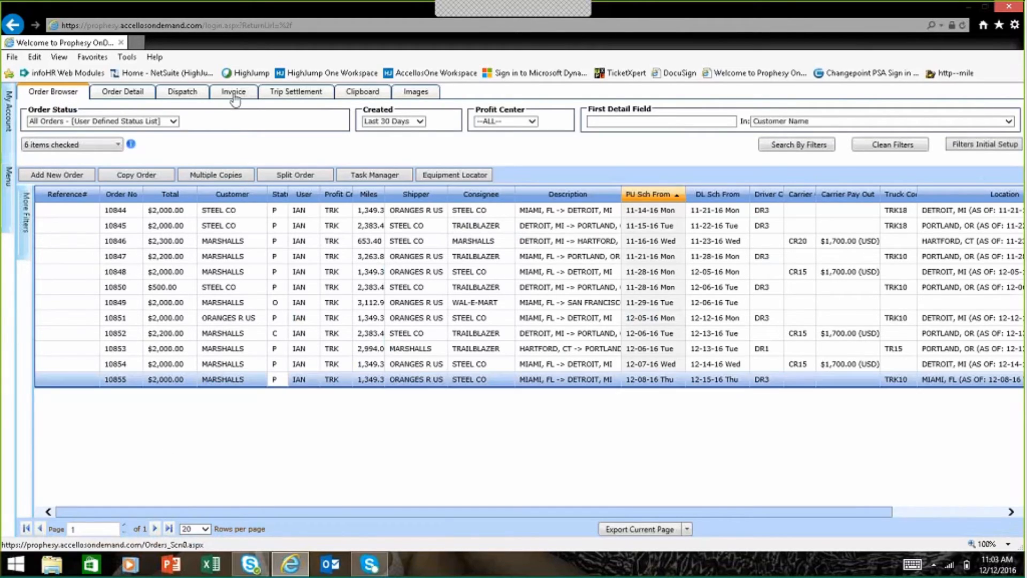
click(232, 91)
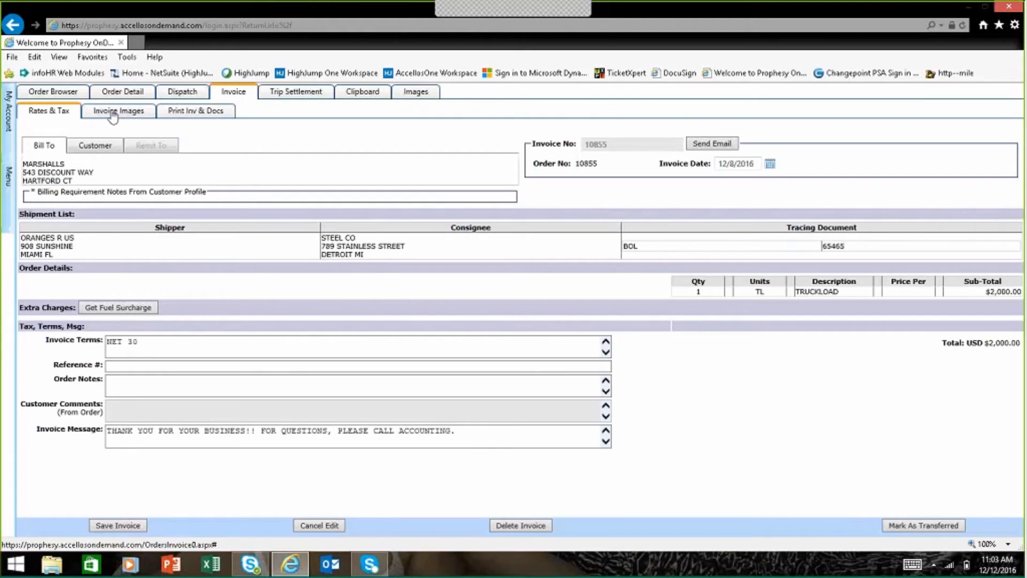
Preview the Image1 delivery receipt linked to BOL 65465 on invoice 10855's images page.
click(119, 109)
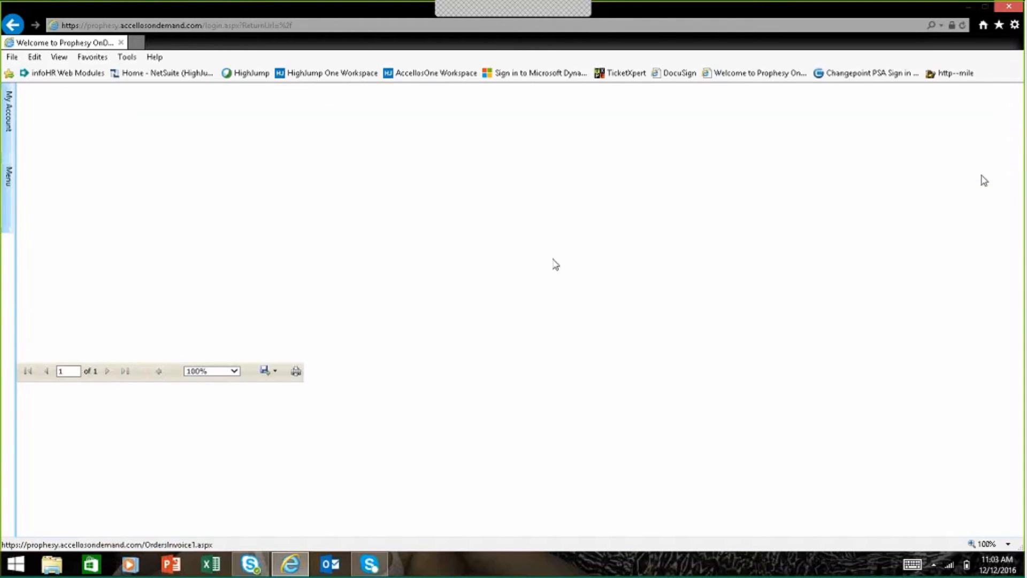
click(987, 171)
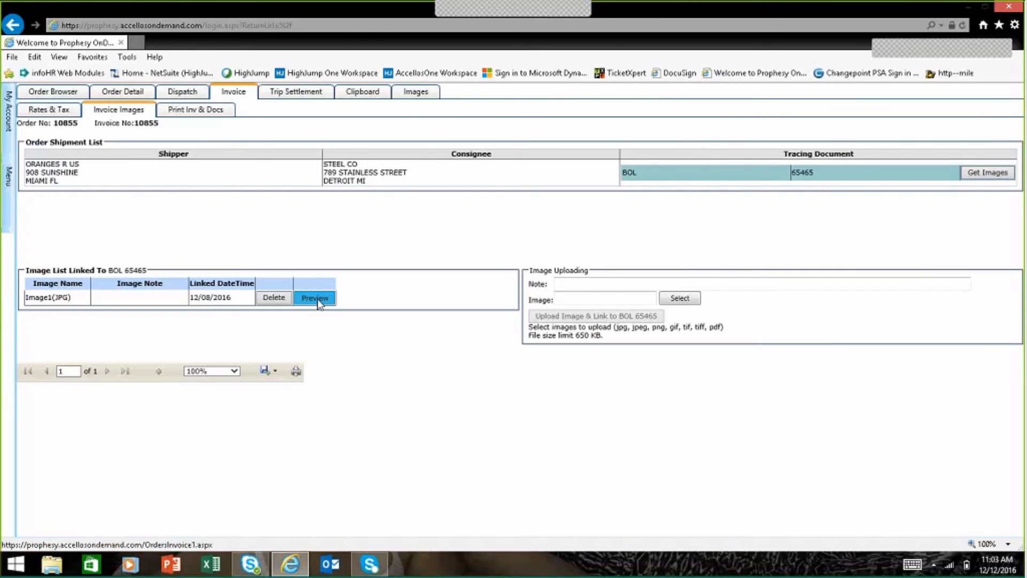
click(314, 297)
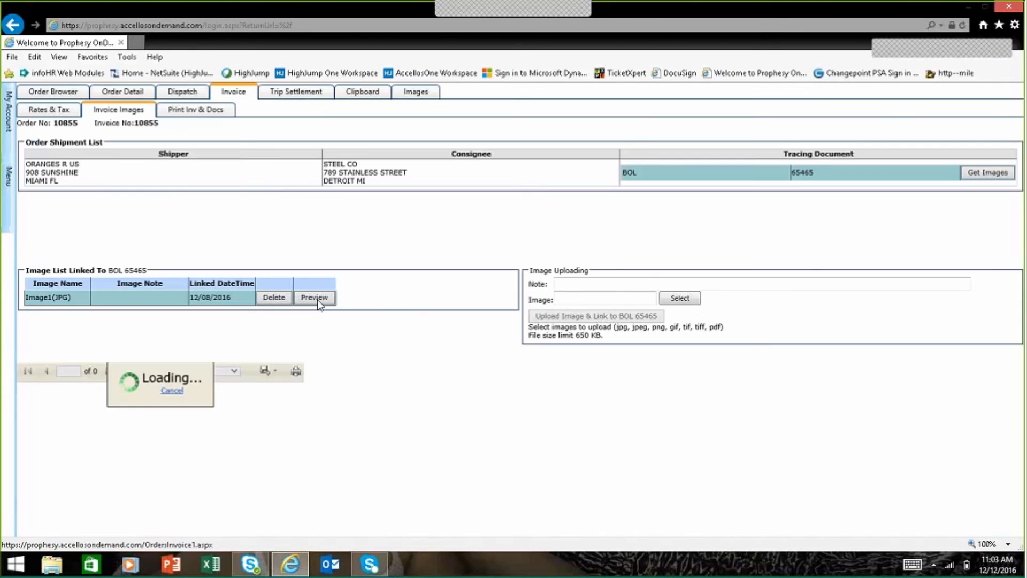
click(313, 296)
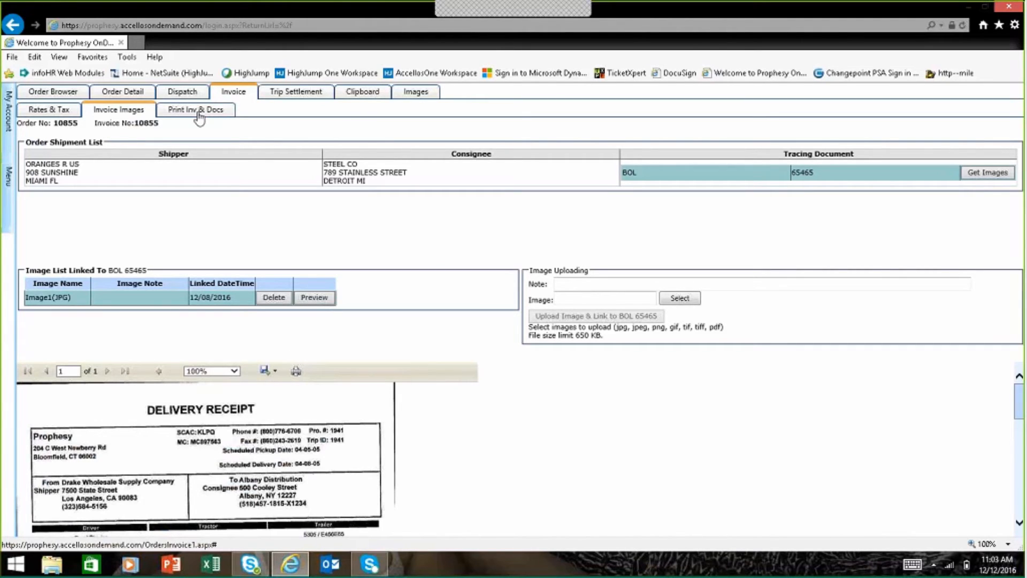
Show invoice 10855's printable preview with IGM Transportation's logo and the $2,000 total.
click(194, 110)
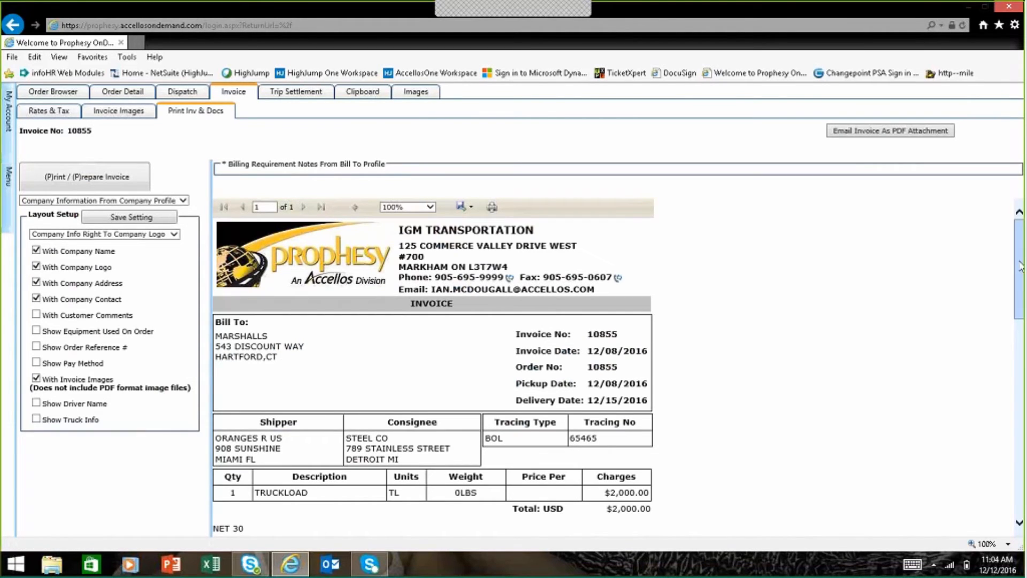
mouse_move(382, 351)
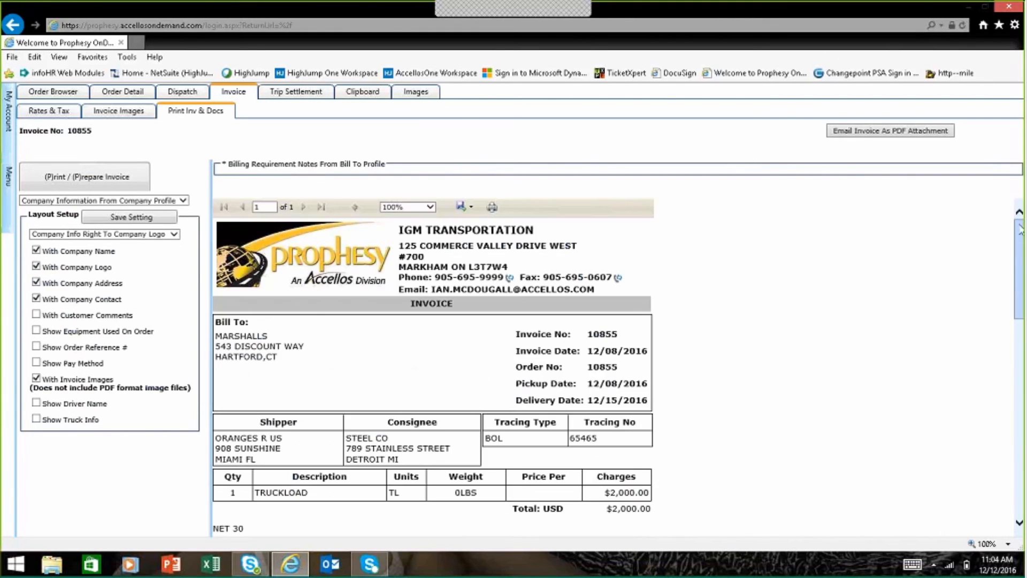
mouse_move(204, 142)
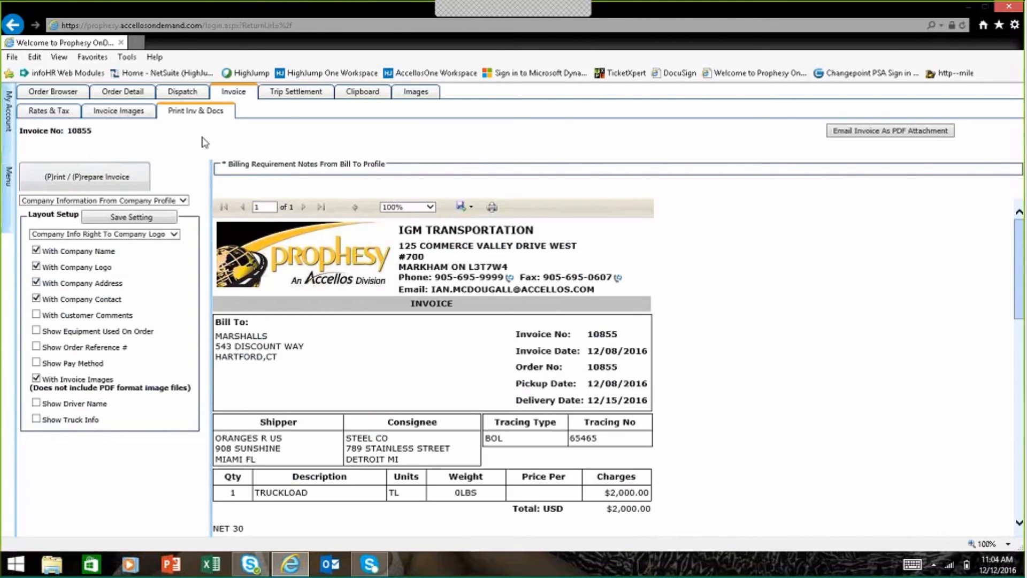
mouse_move(296, 97)
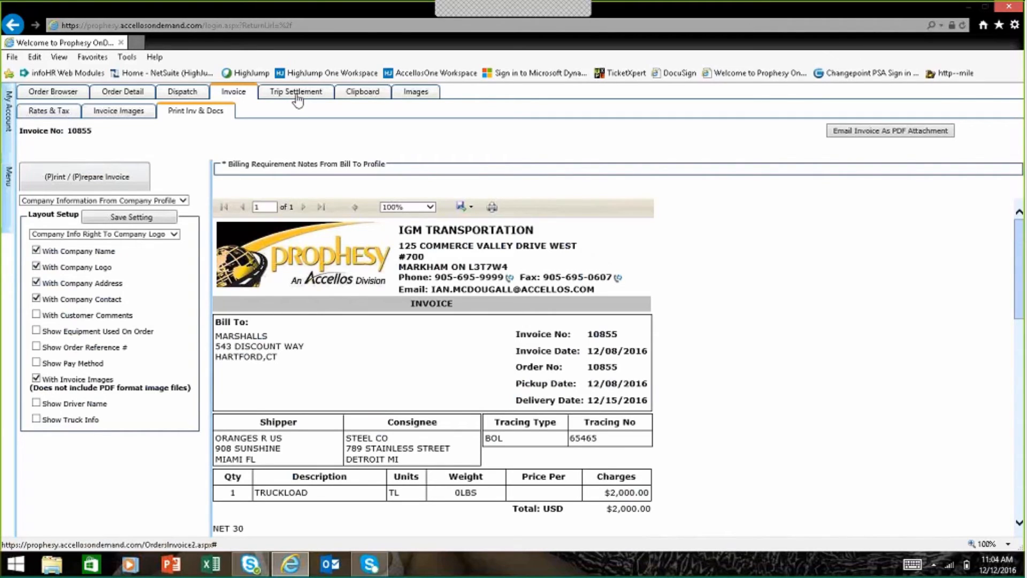
Open trip 5824's settlement and show driver DR3's 85% of $2,000 revenue, paying $1,700.
click(296, 92)
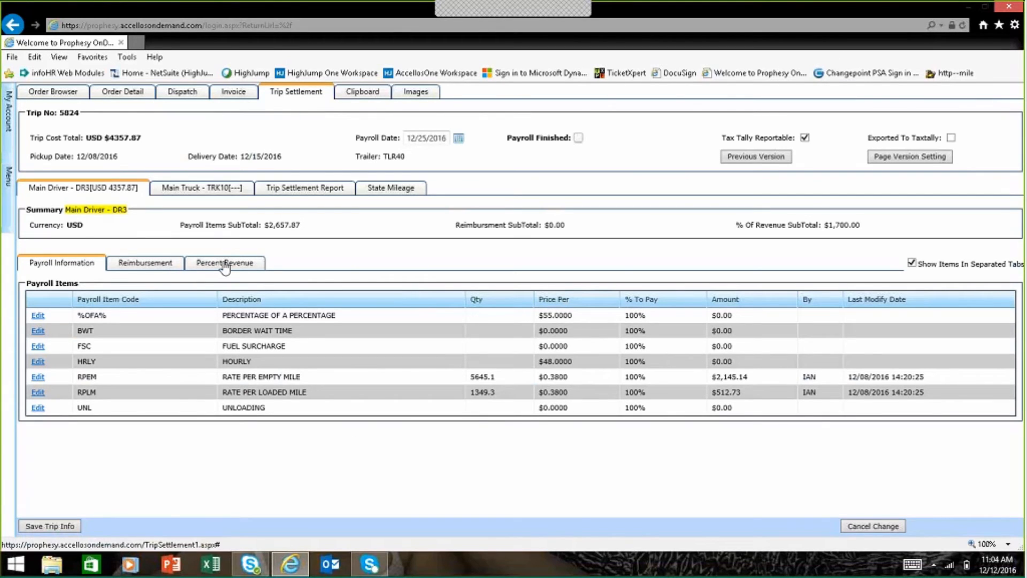
click(223, 262)
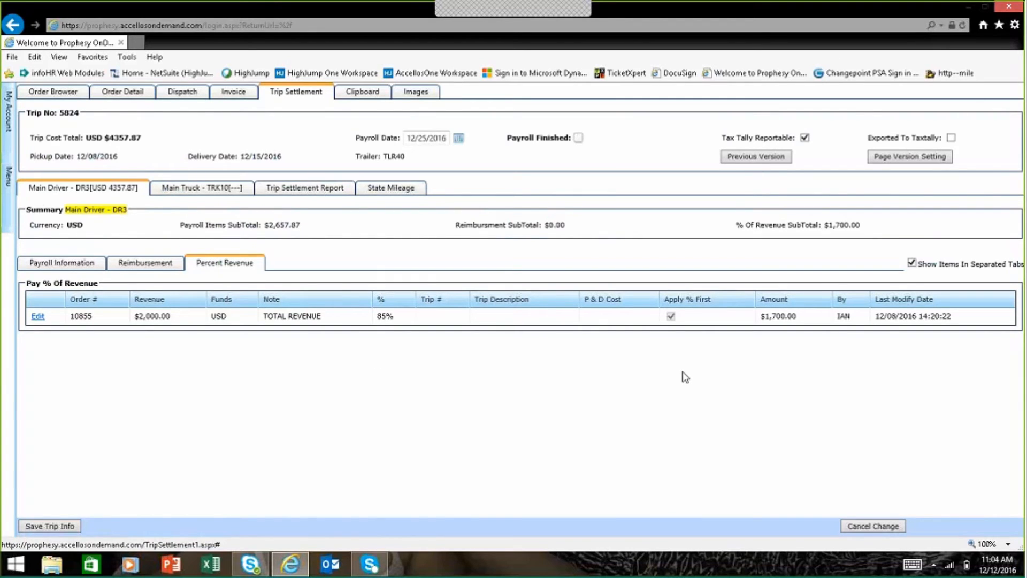
mouse_move(410, 425)
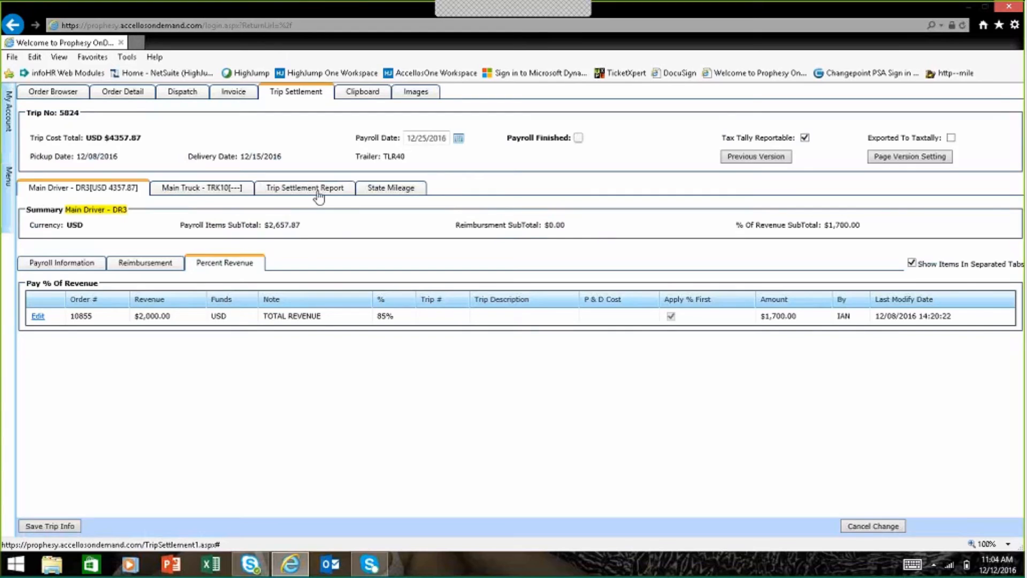
Produce trip 5824's settlement report for Lightning McQueen totalling $4,357.87 net payment.
click(303, 188)
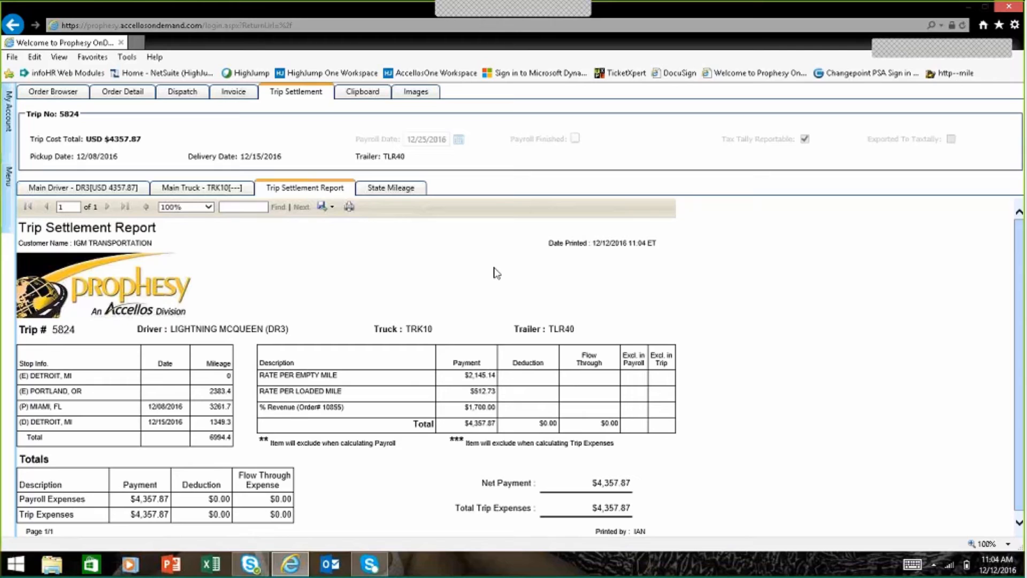
mouse_move(414, 191)
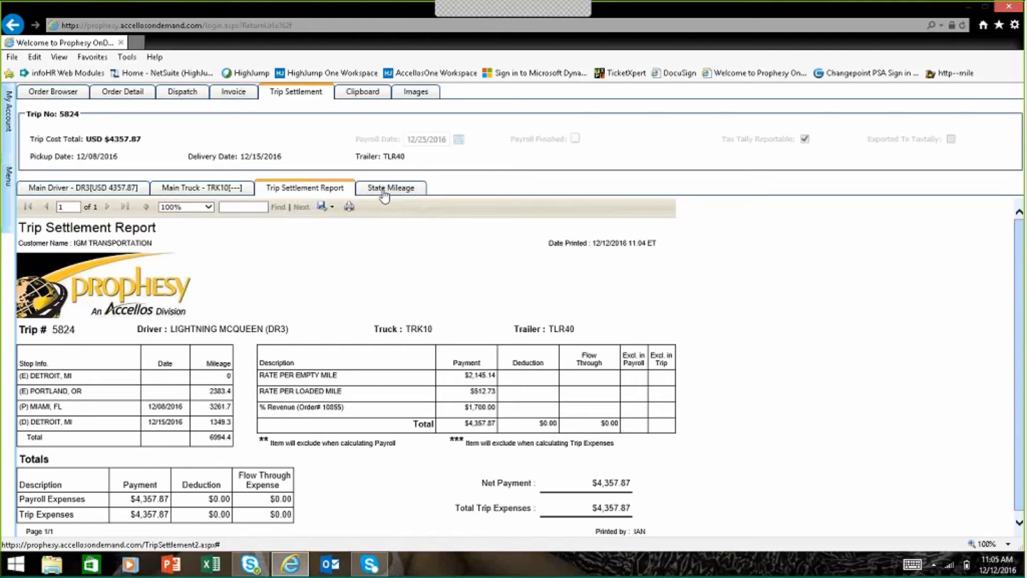
Show the per-state total and toll mileage breakdown for trip 5824.
click(391, 188)
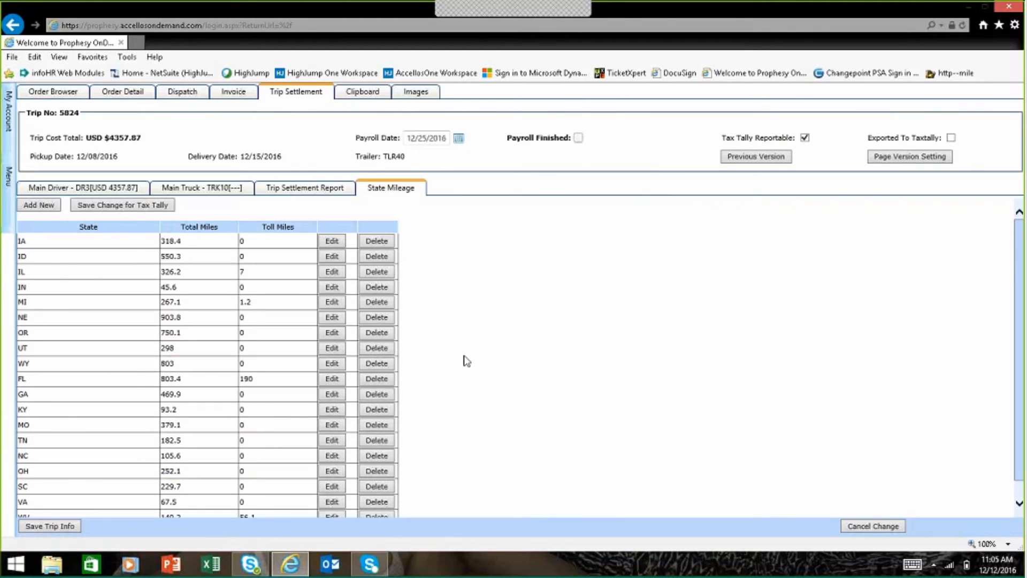
mouse_move(561, 384)
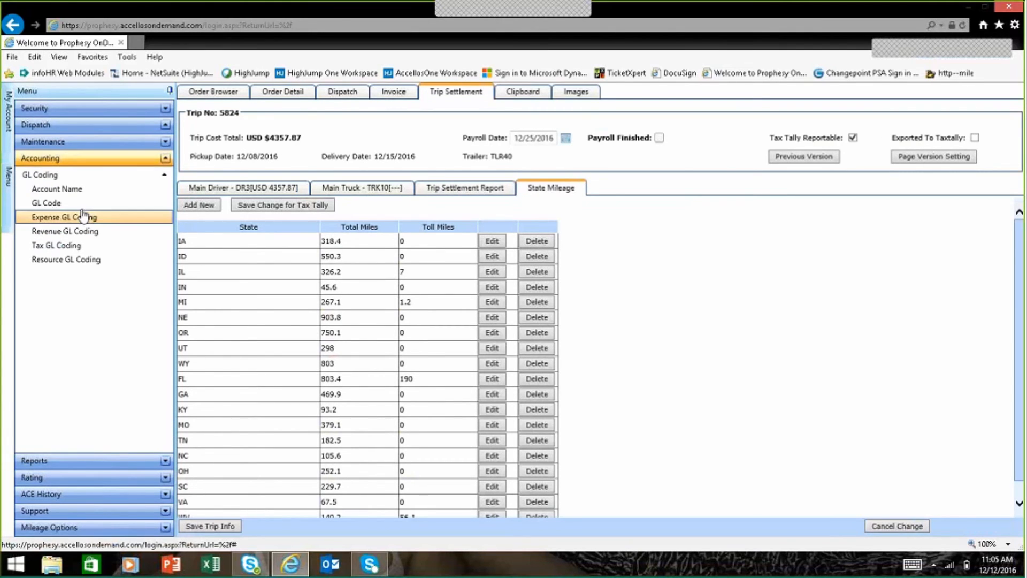
List the GL codes and begin adding a new GL code.
click(46, 202)
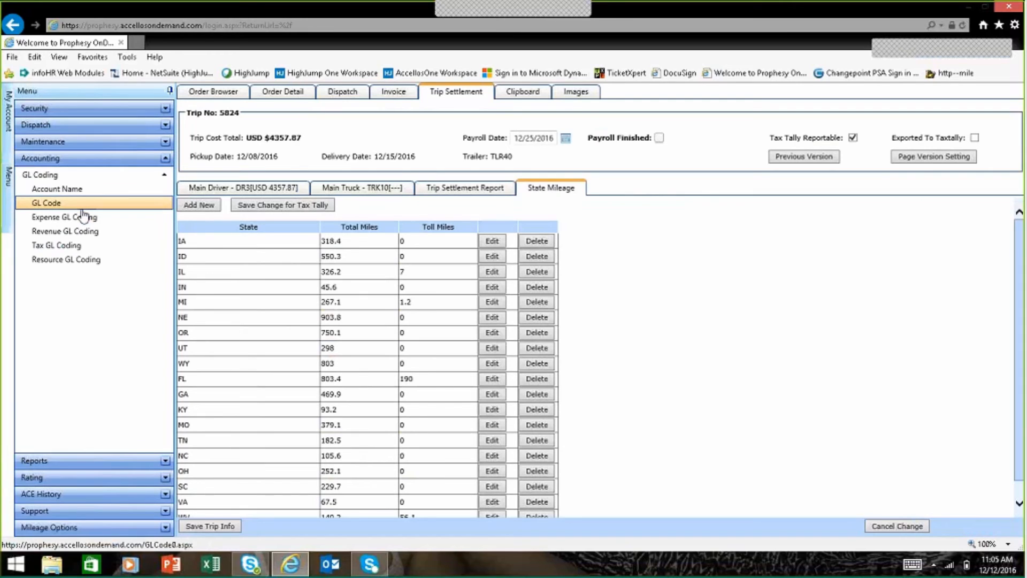
click(46, 202)
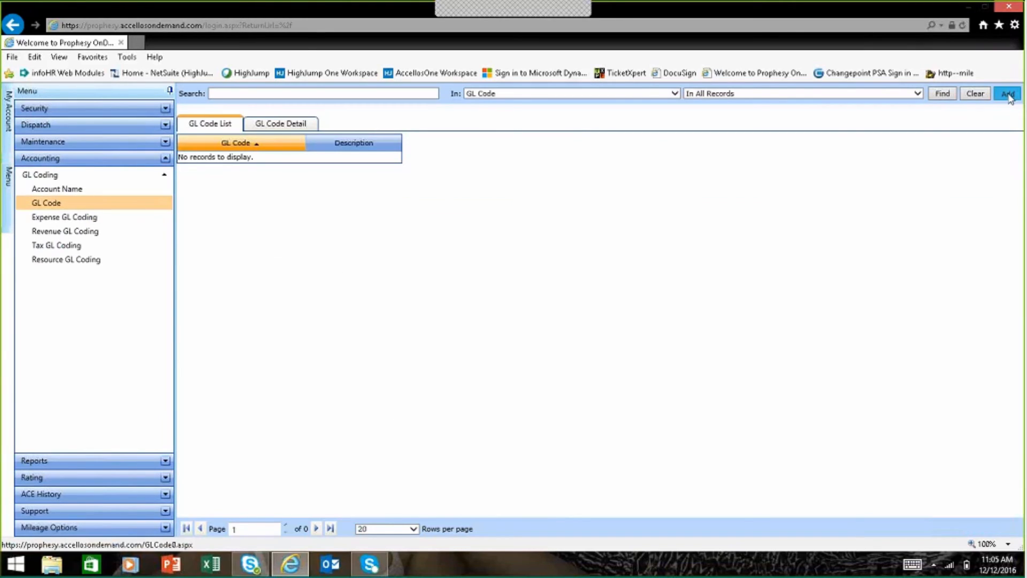
click(1007, 93)
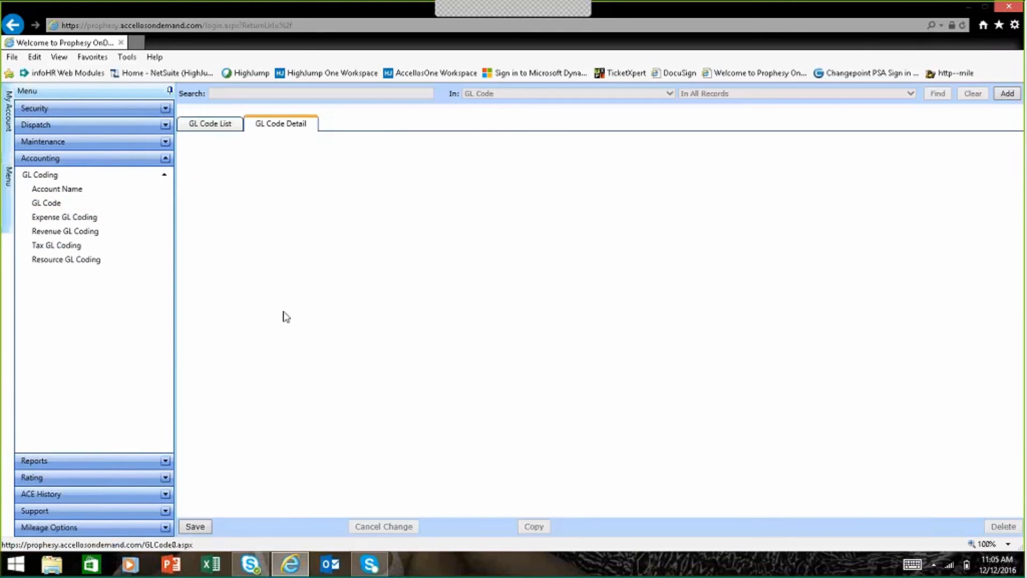
Start a new GL Code Bill-To entry with a blank detail form from the revenue GL coding setup.
click(64, 231)
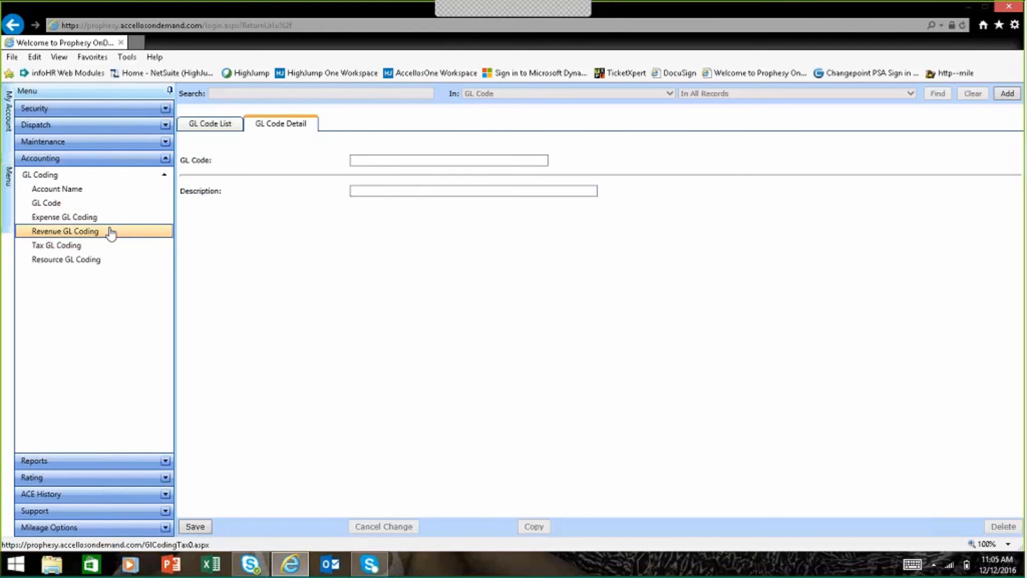
click(64, 231)
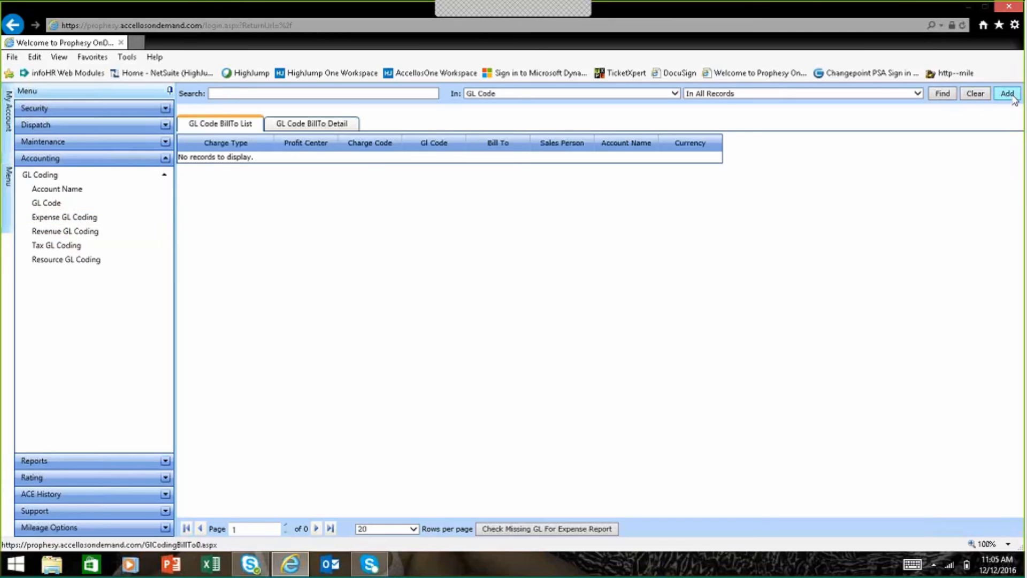
click(1008, 93)
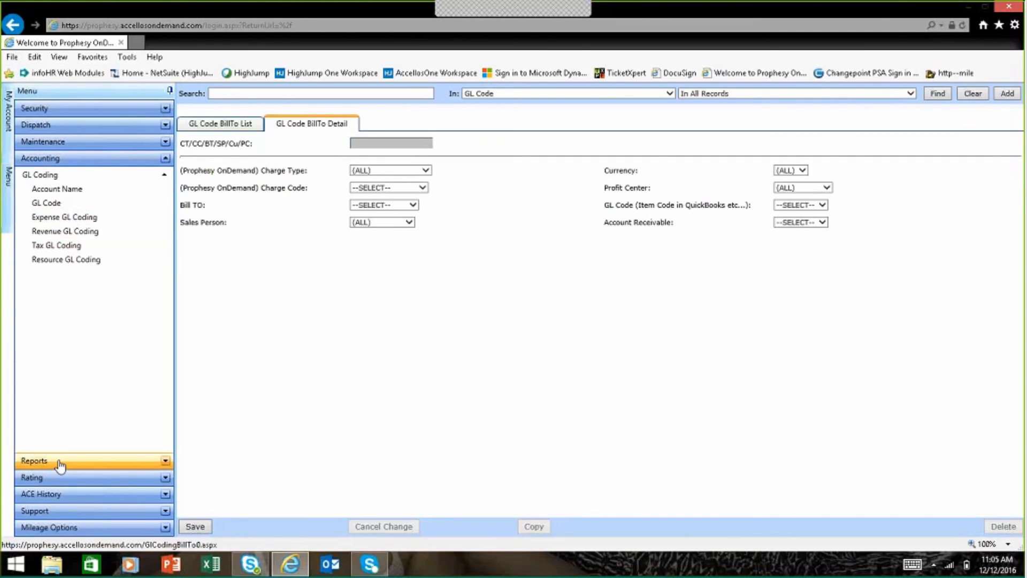
Expand the Reports menu and scroll to the trailer, truck, driver, carrier and customer reports.
click(59, 460)
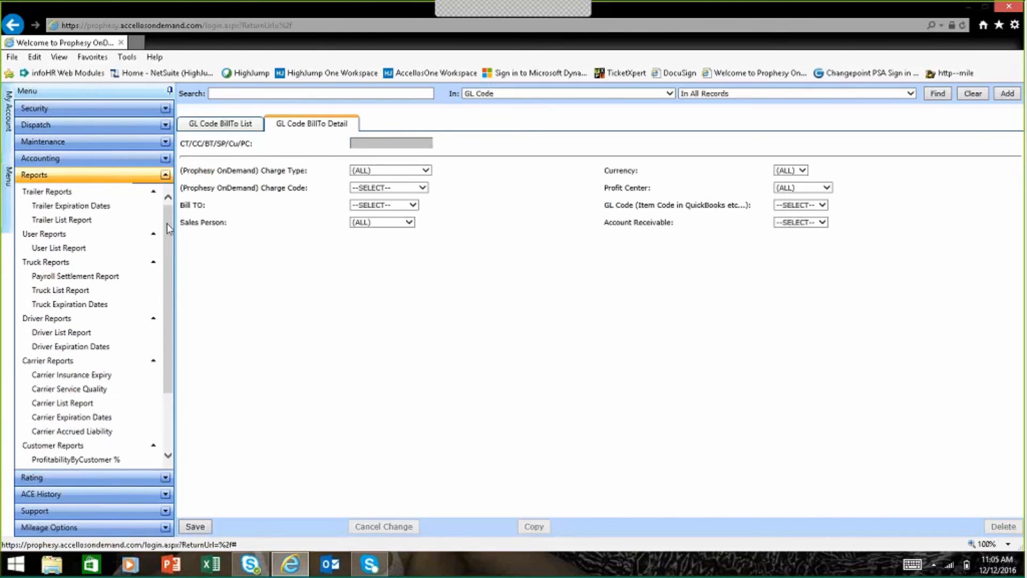
scroll(down, 3)
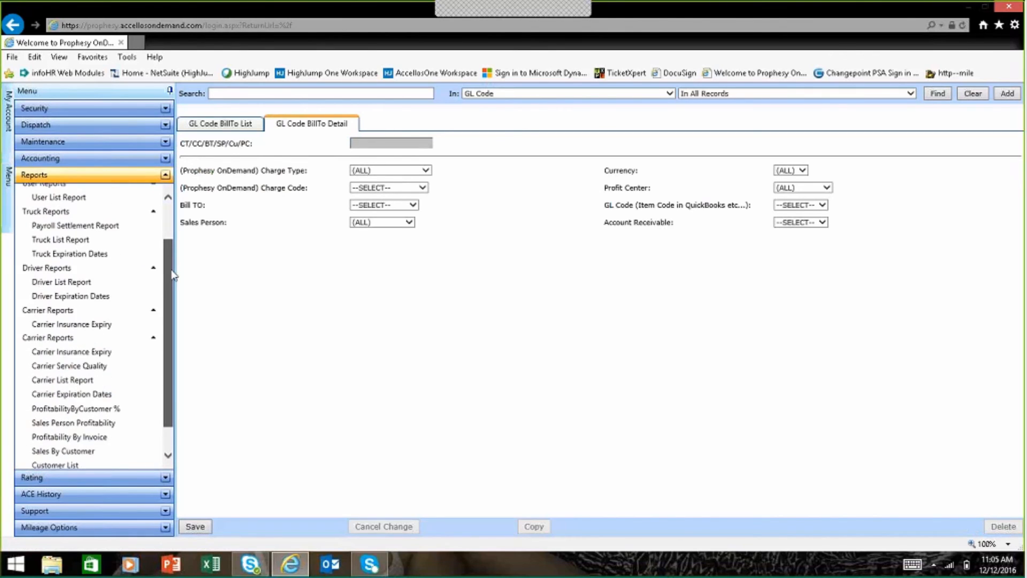
scroll(down, 3)
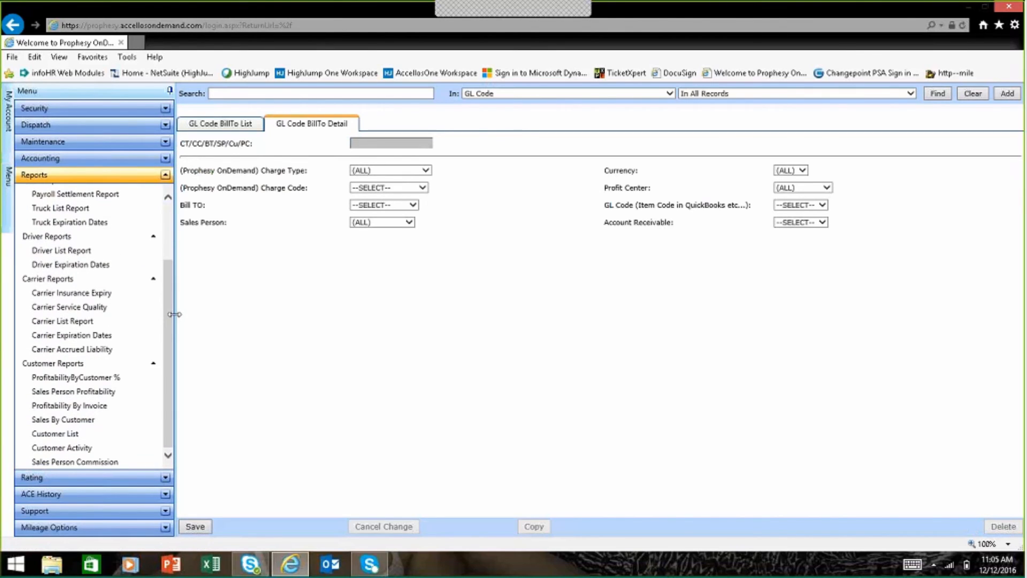
mouse_move(175, 410)
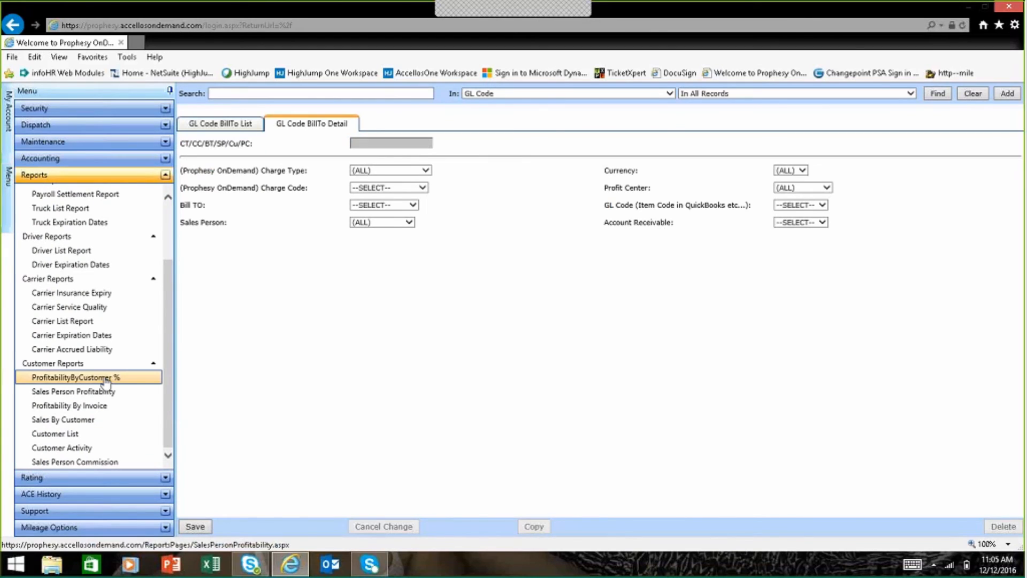
Set the Profitability by Customer report's starting invoice date to 11/1/2016.
click(75, 377)
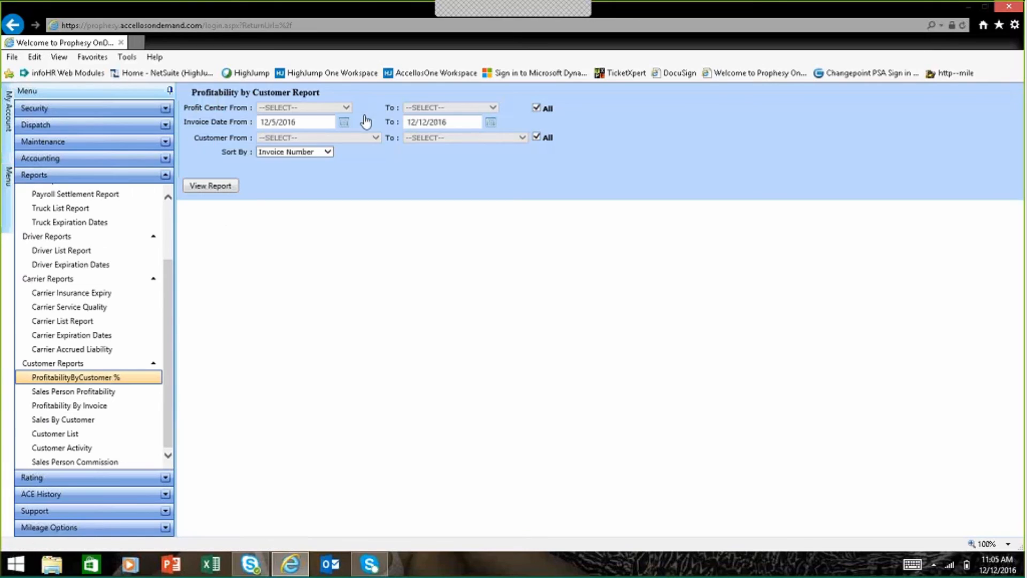
click(343, 122)
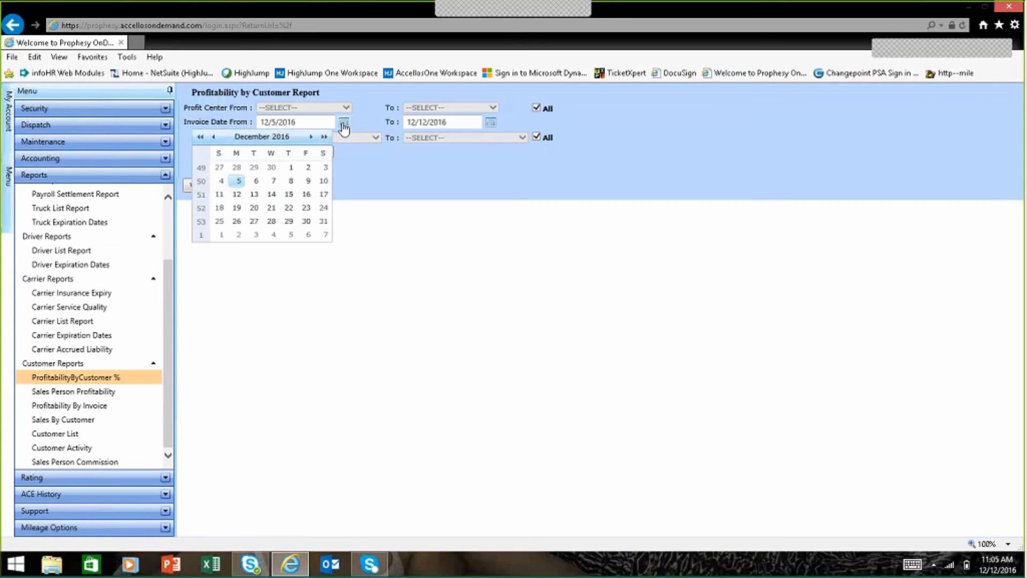
click(214, 137)
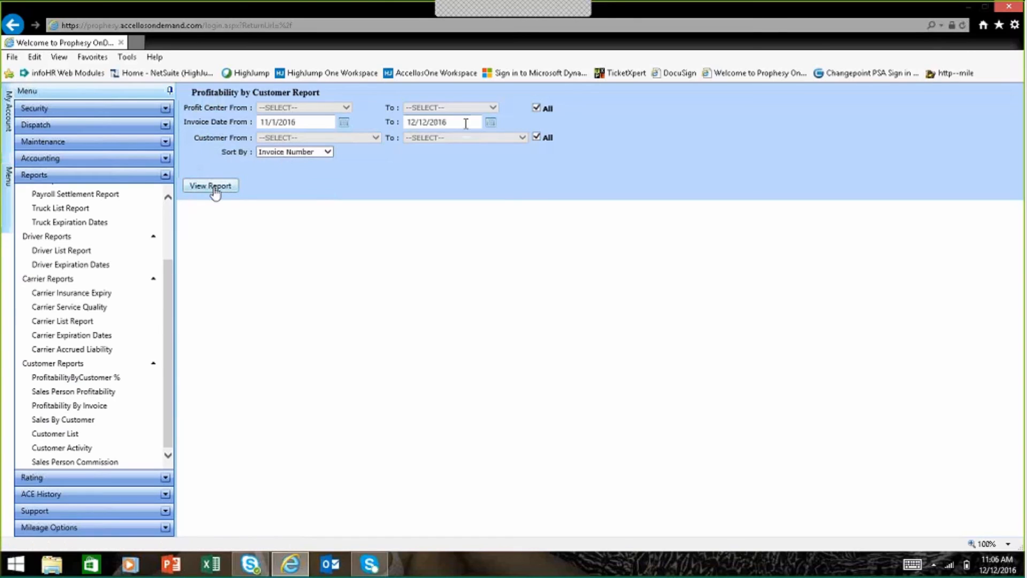
Generate the report for 11/1/2016–12/12/2016 and review invoices with gross profit and % GP.
click(209, 185)
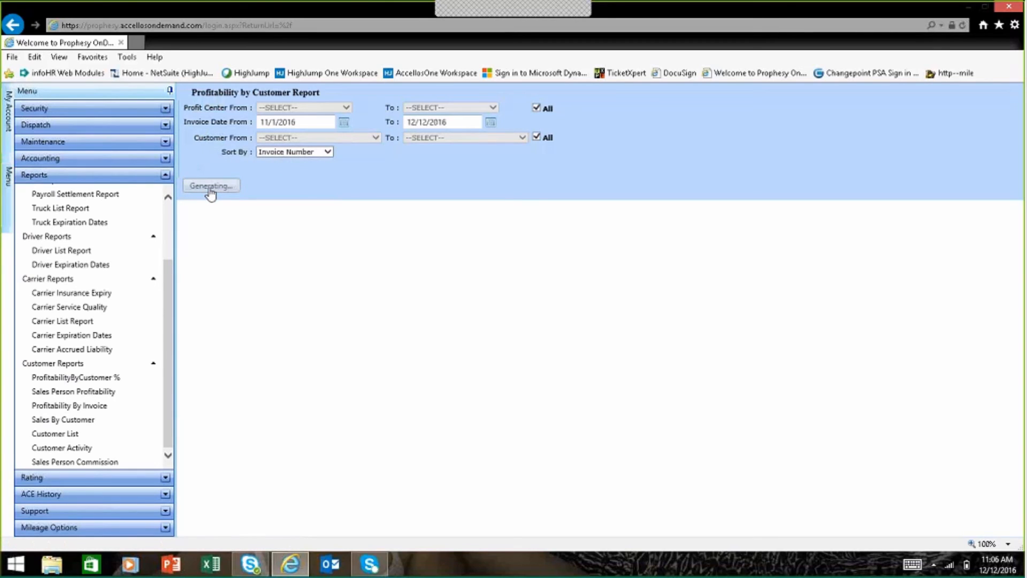
click(211, 185)
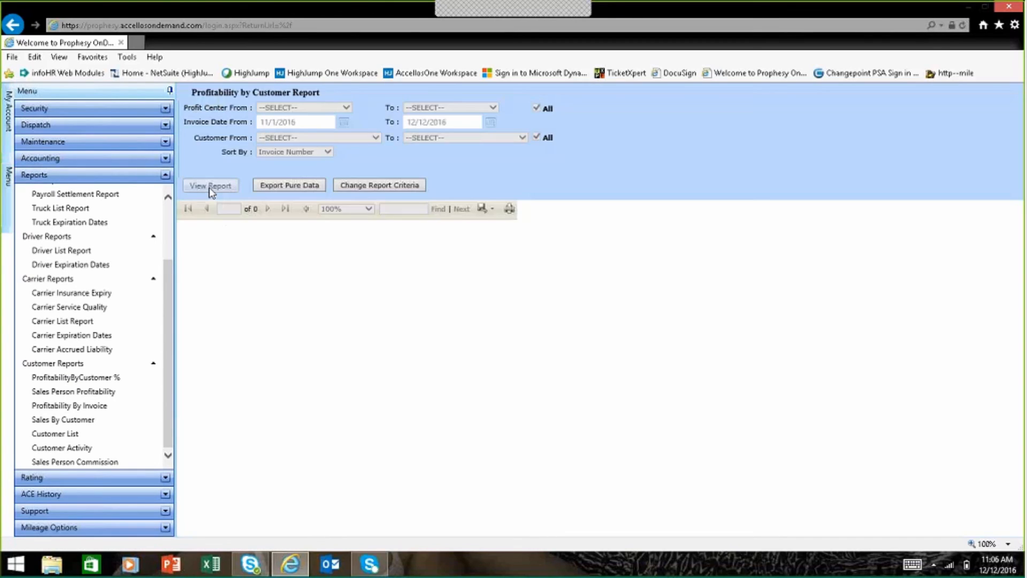
click(210, 185)
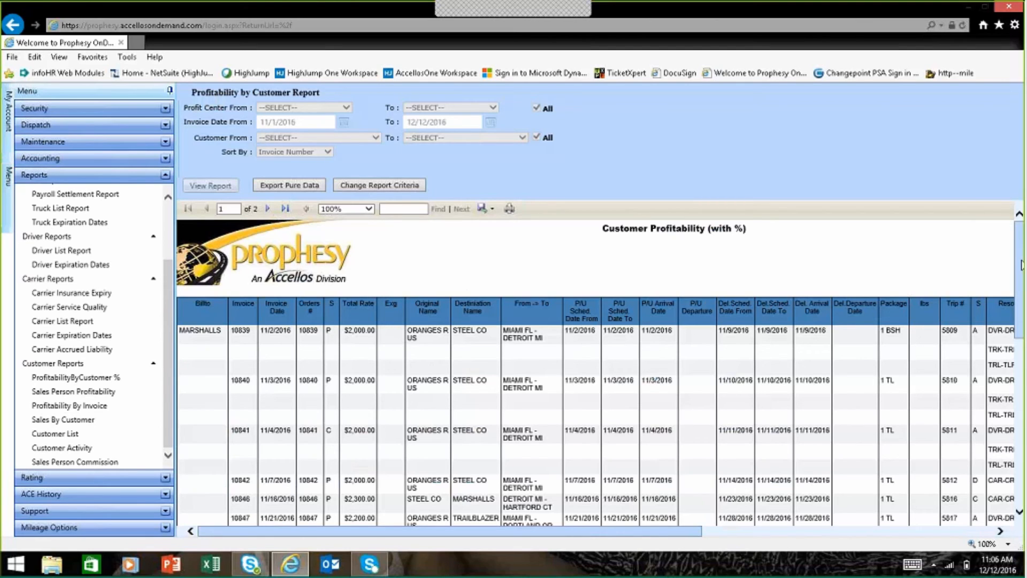
scroll(down, 3)
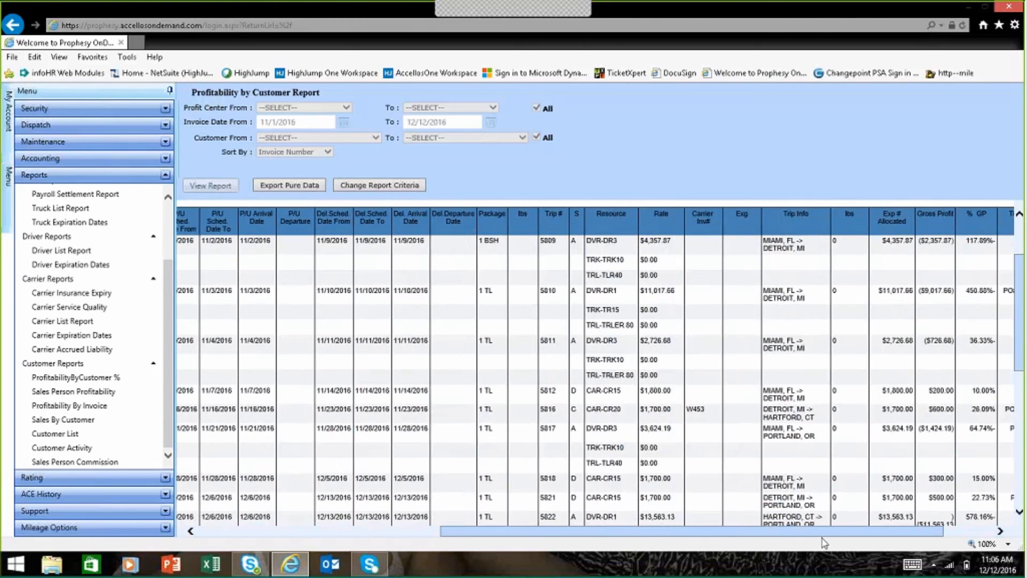
scroll(right, 3)
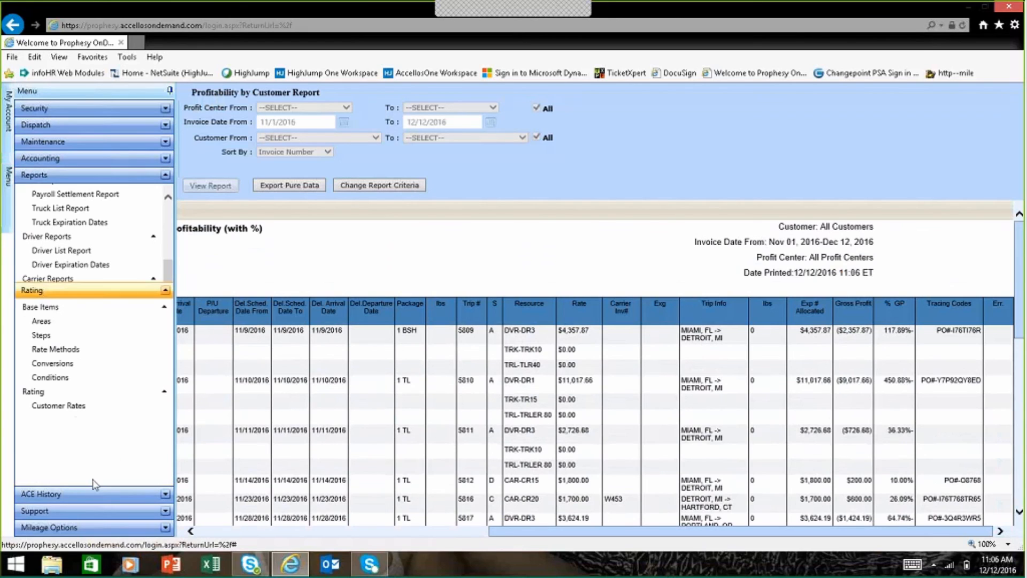
Bring up the ACE Message Browser for 12/12/2016 messages via Rating > ACE History.
click(35, 175)
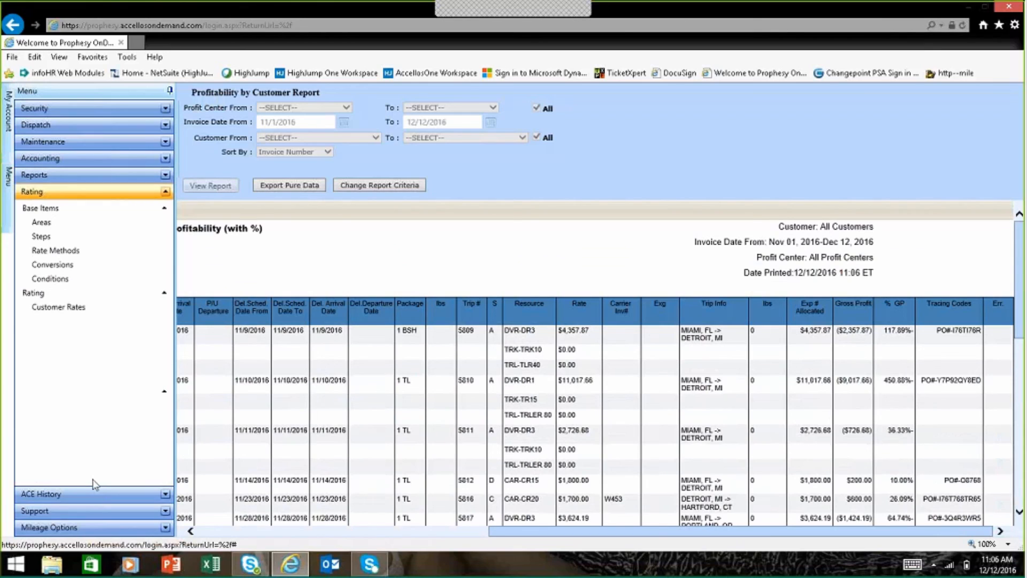
click(52, 264)
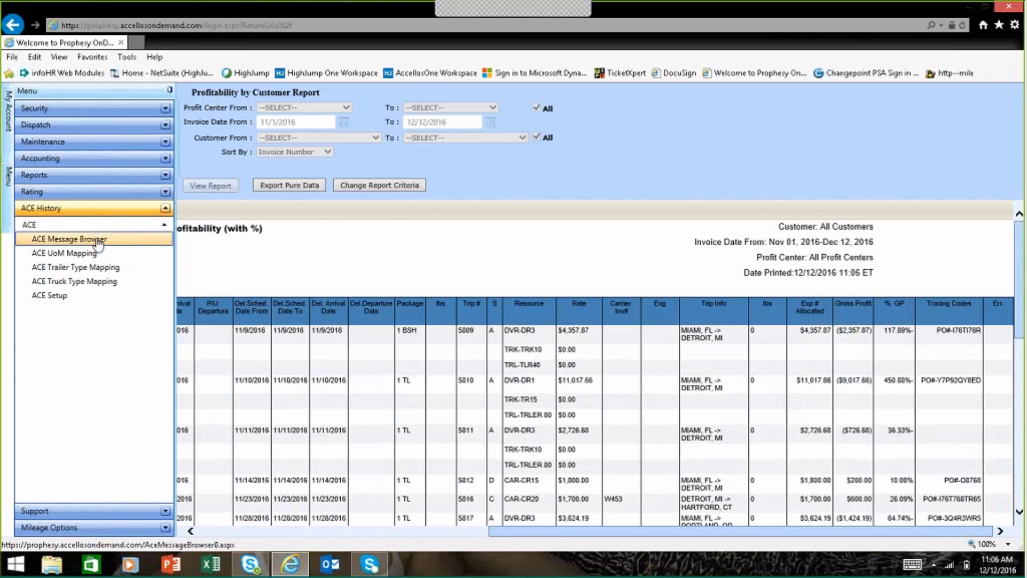
click(69, 239)
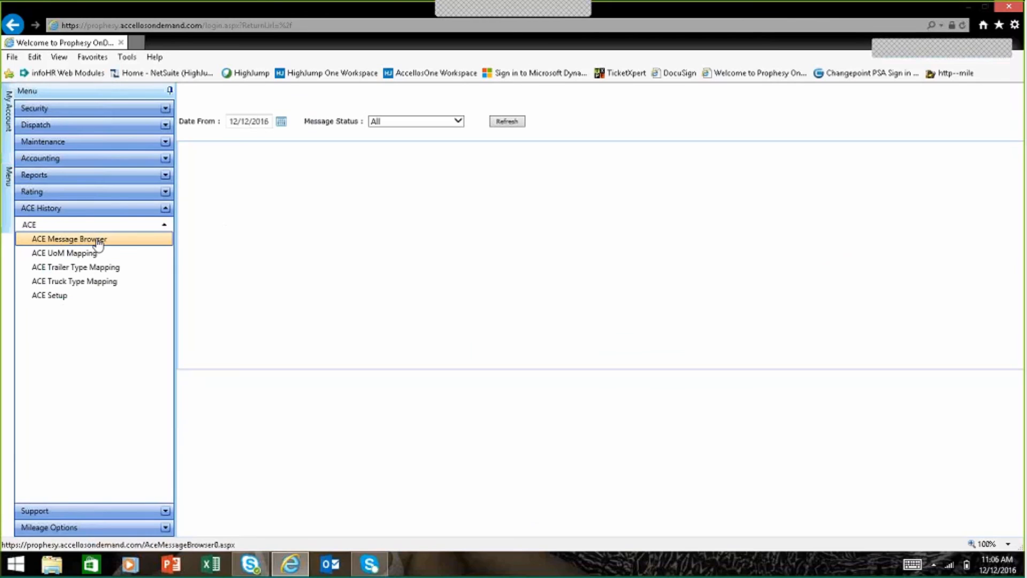
click(69, 239)
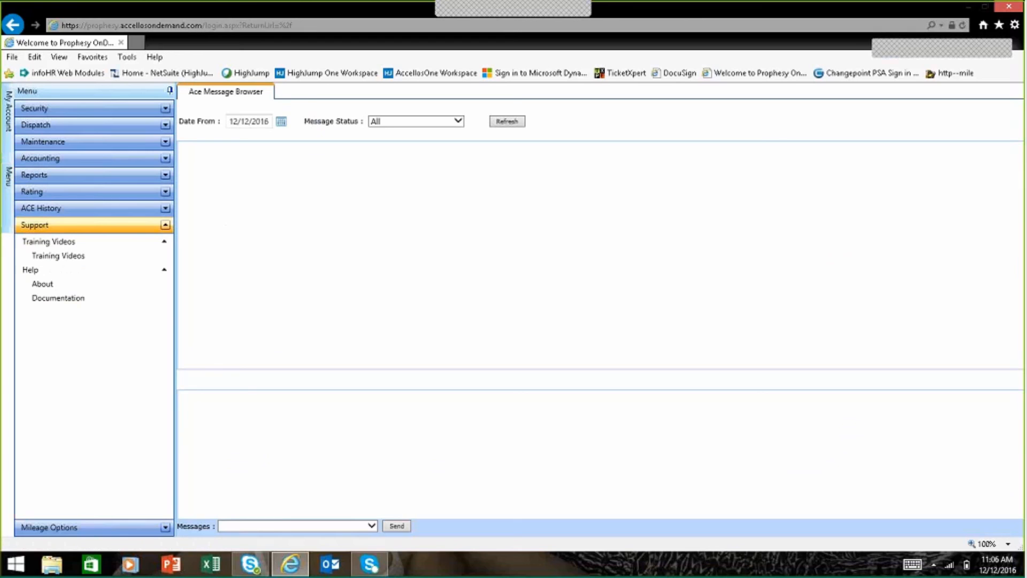
Play the Customer Profiles training video from the Support library, then close it.
click(58, 256)
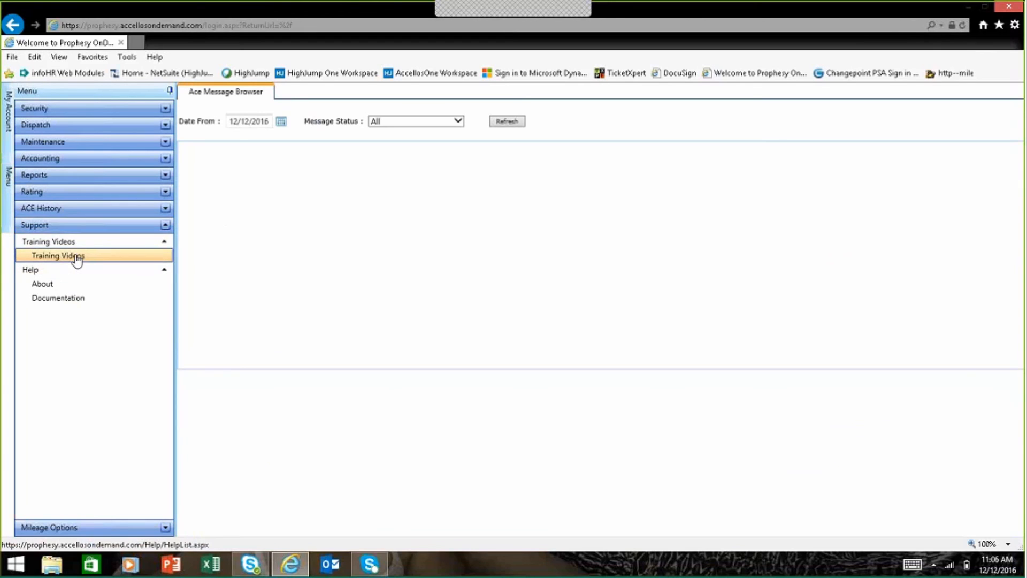
click(58, 255)
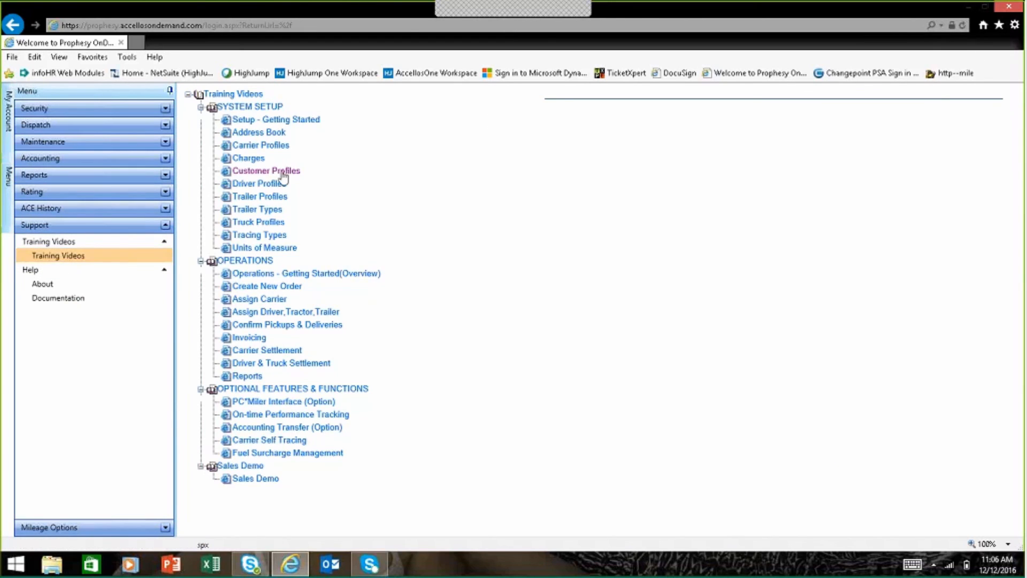
click(266, 171)
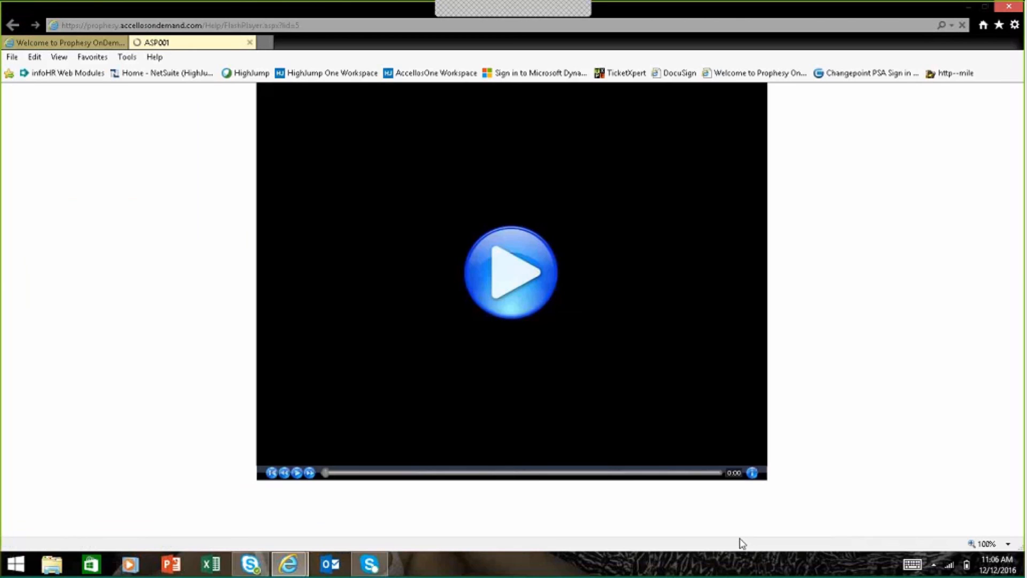
click(512, 273)
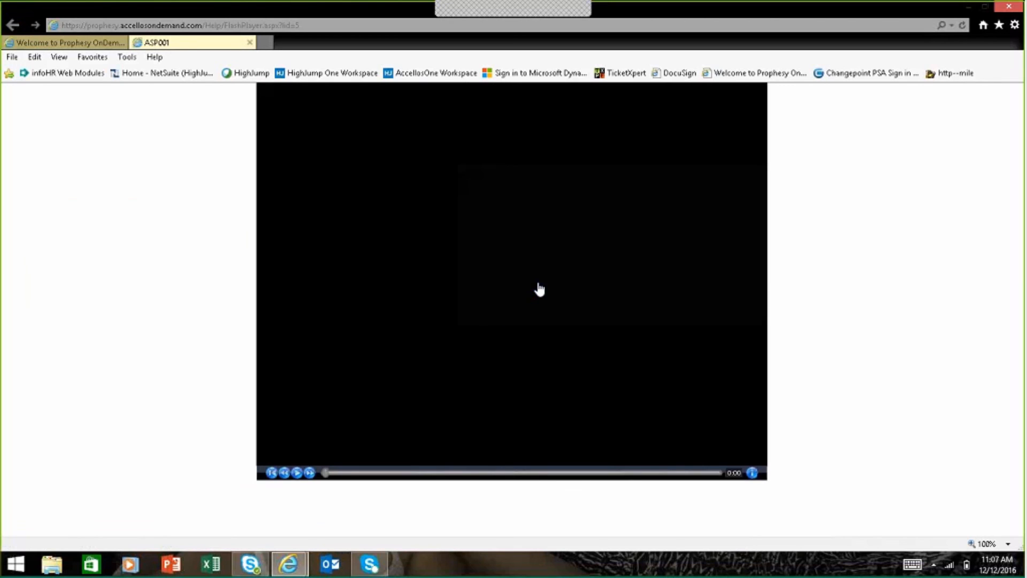
click(296, 472)
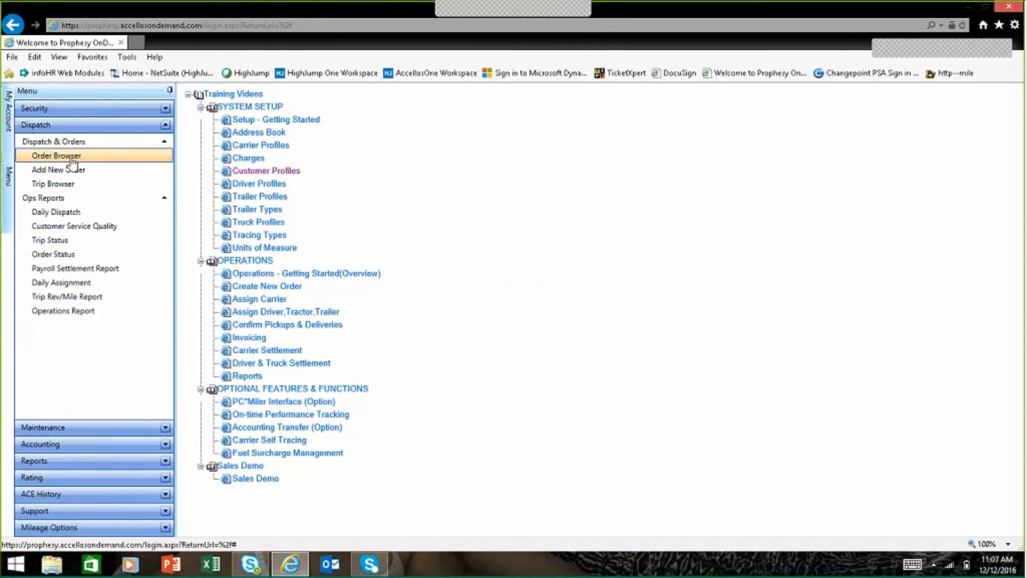
Return to the Dispatch Order Browser listing orders 10844–10855 for the last 30 days.
click(57, 155)
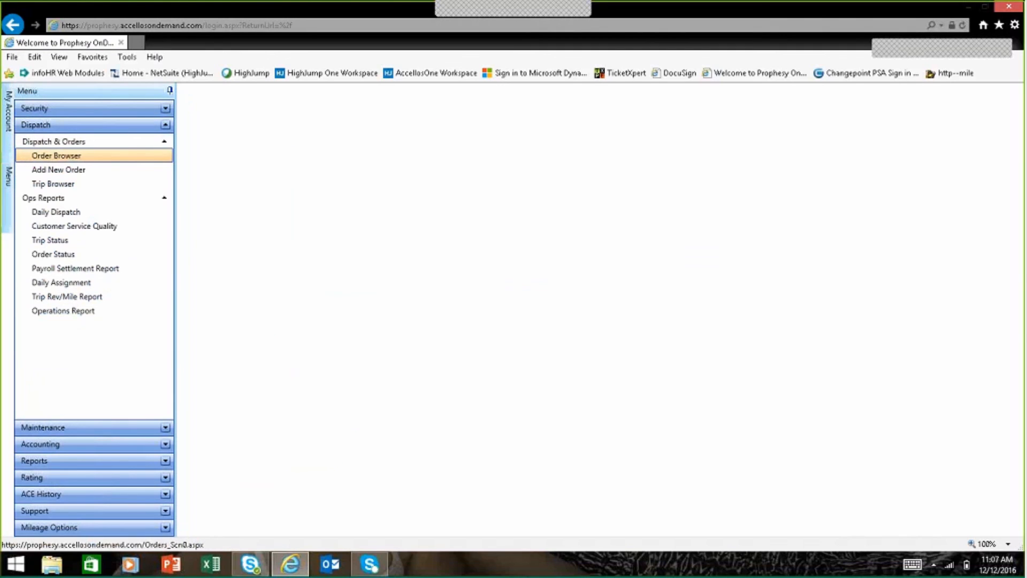
click(57, 155)
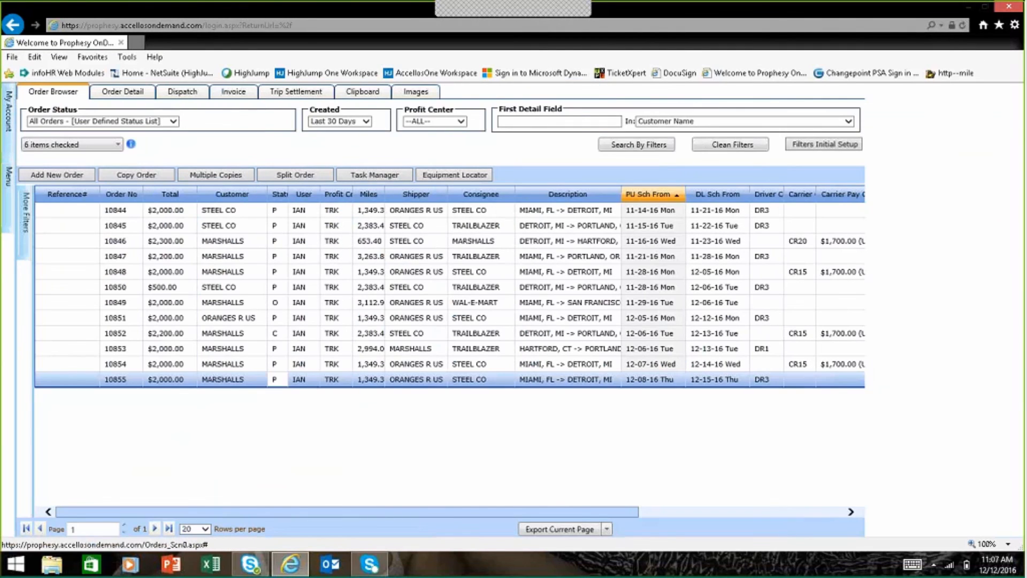